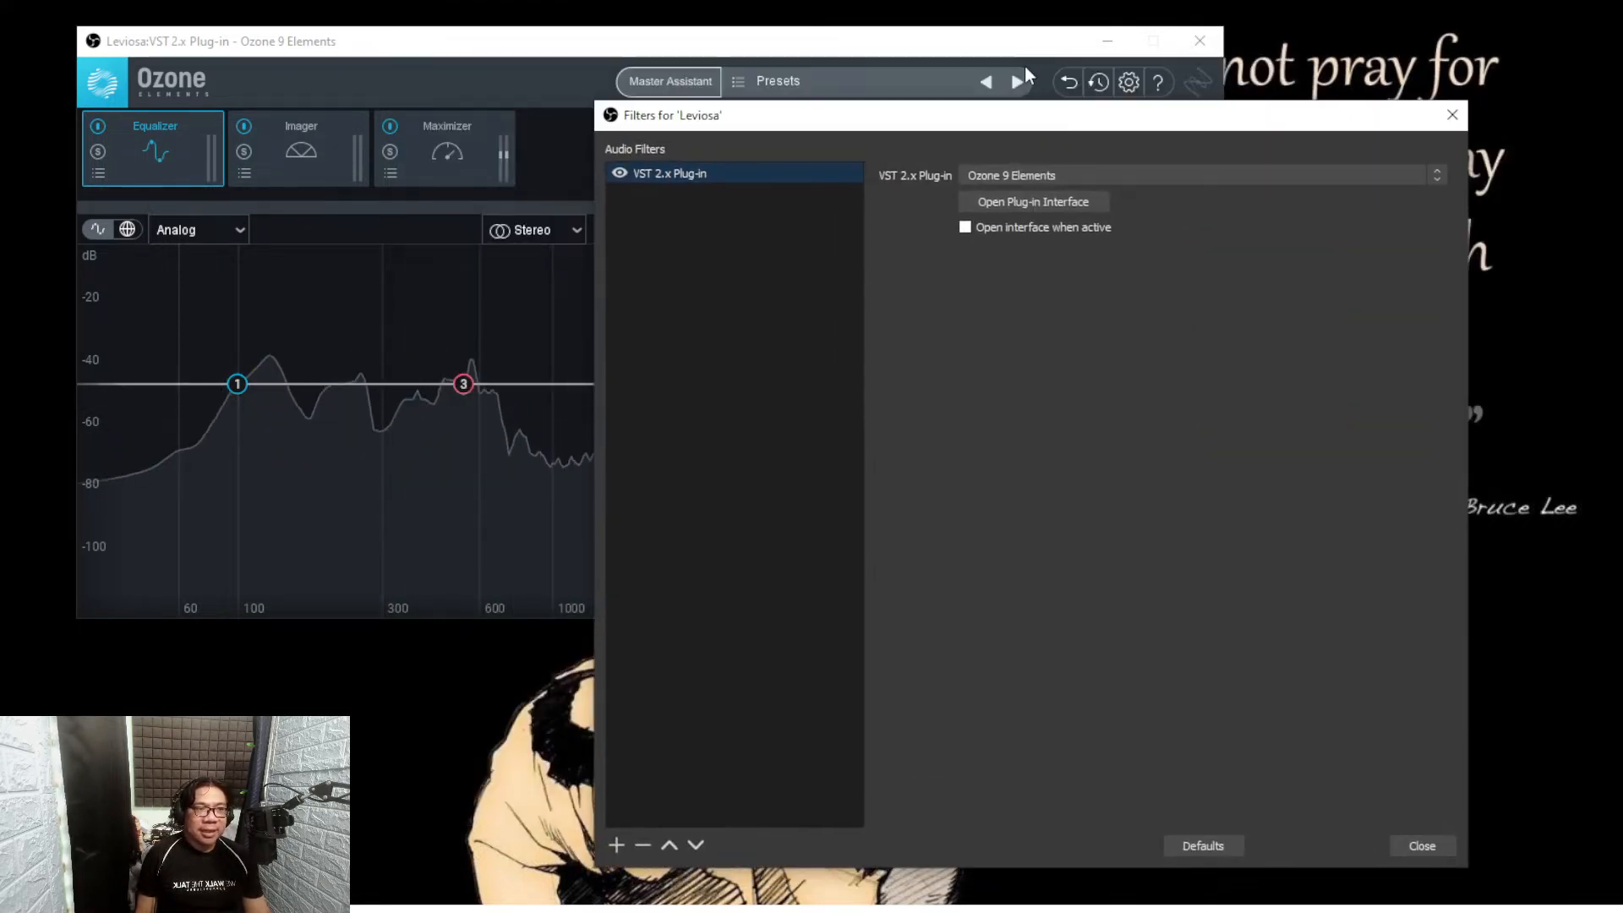
Step: Bring the Ozone 9 Elements equalizer window in front of the OBS filters window
left_click(1031, 201)
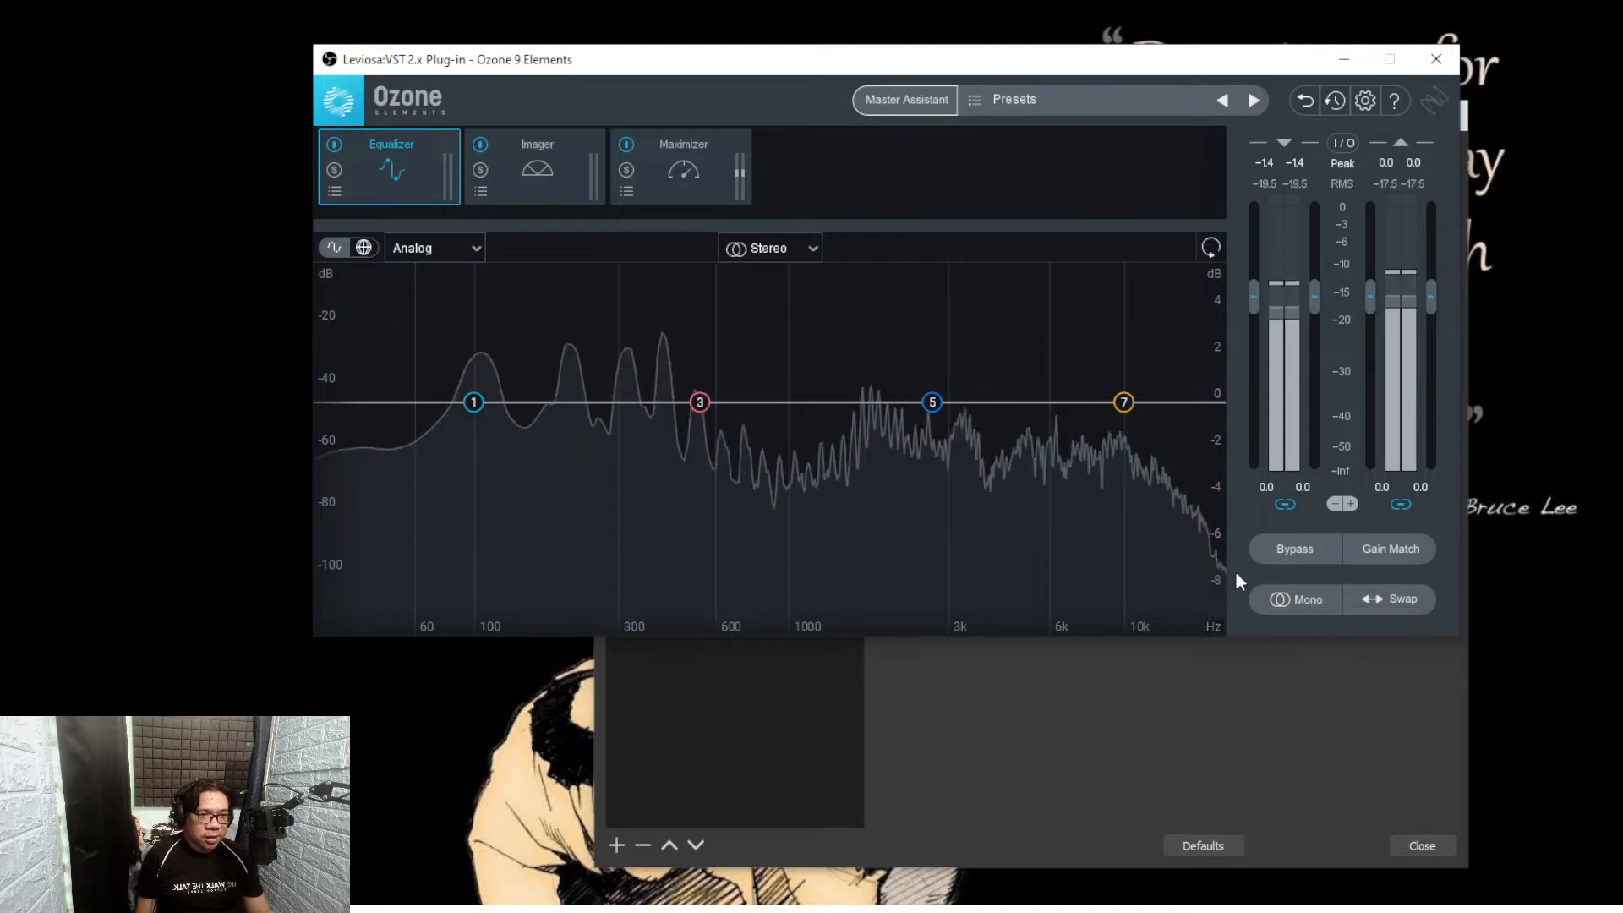
left_click(1307, 598)
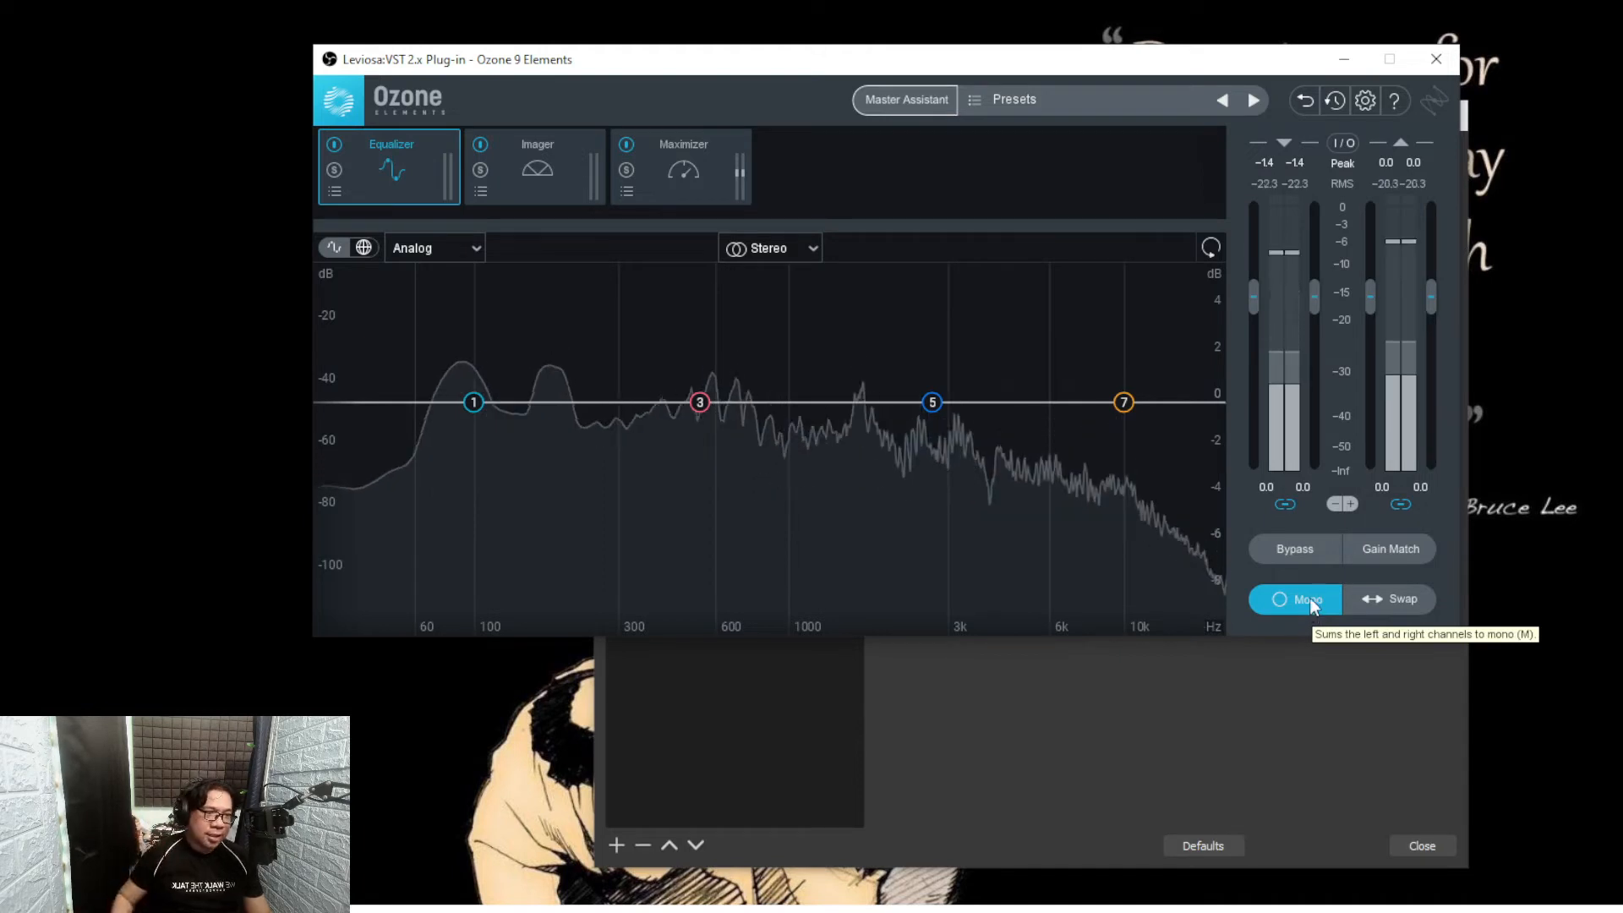
left_click(1295, 598)
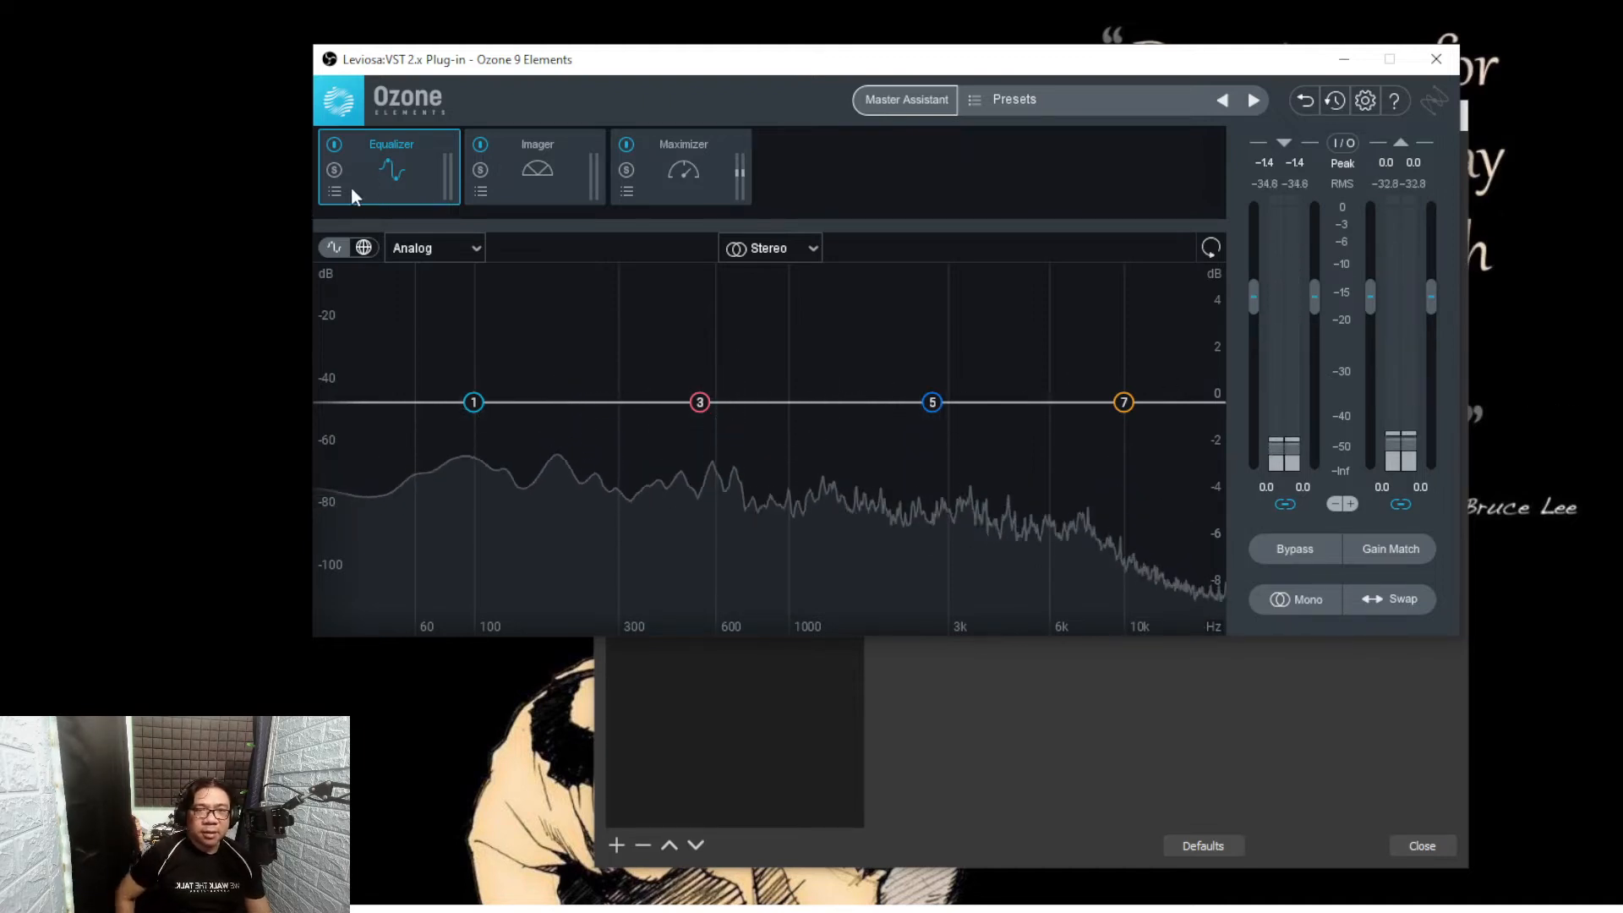
Step: Change the equalizer mode from Analog to Digital in the mode dropdown
left_click(433, 247)
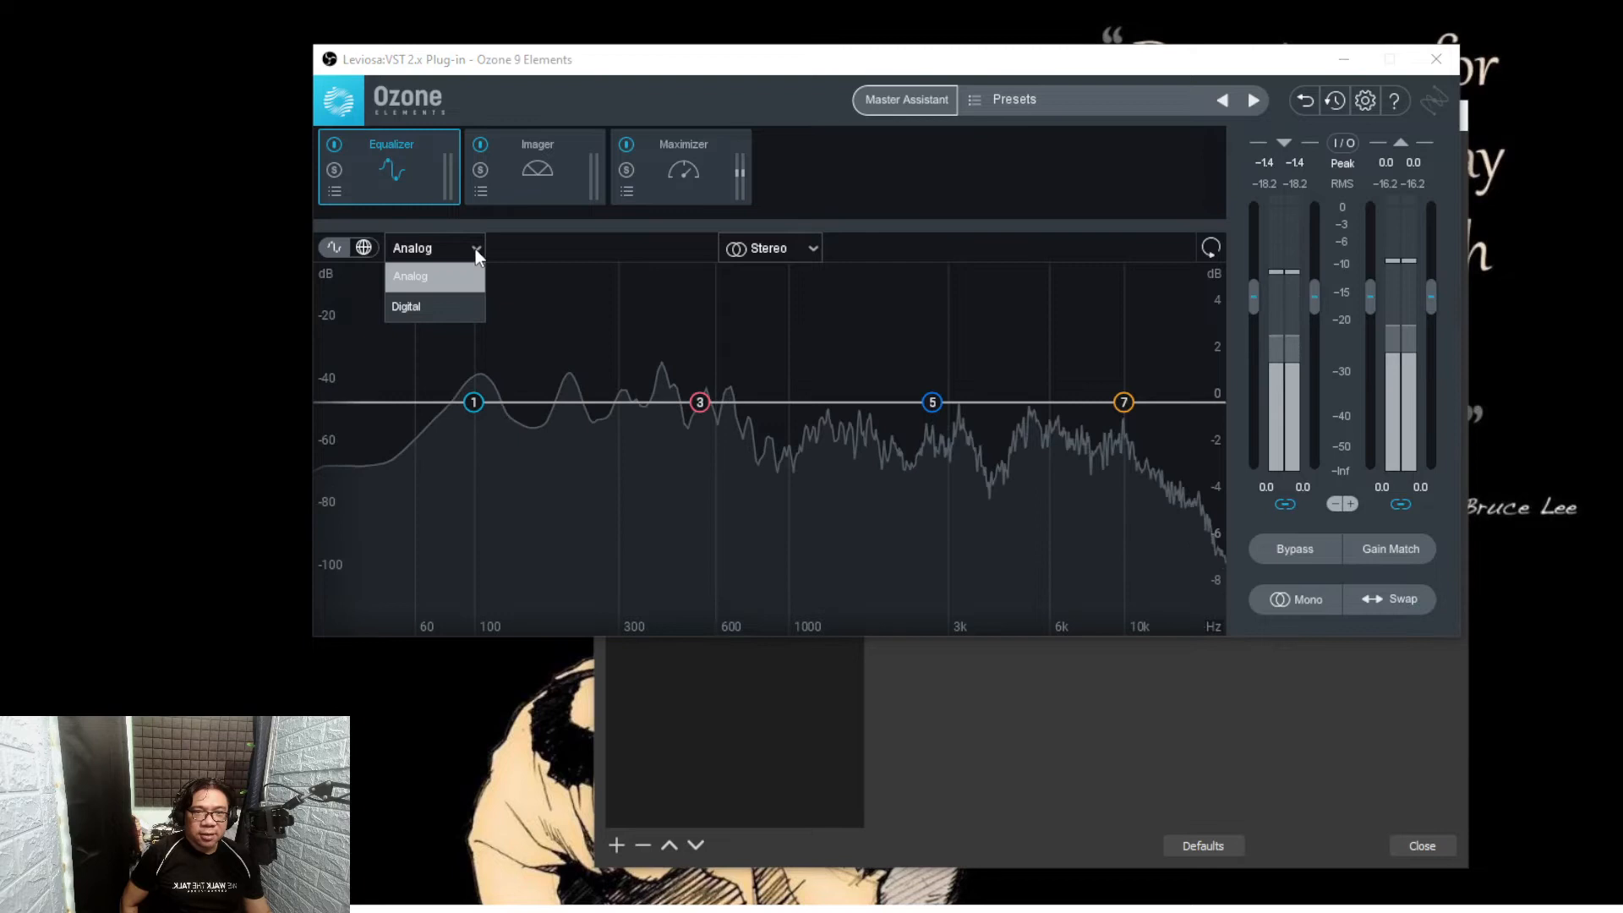
left_click(404, 306)
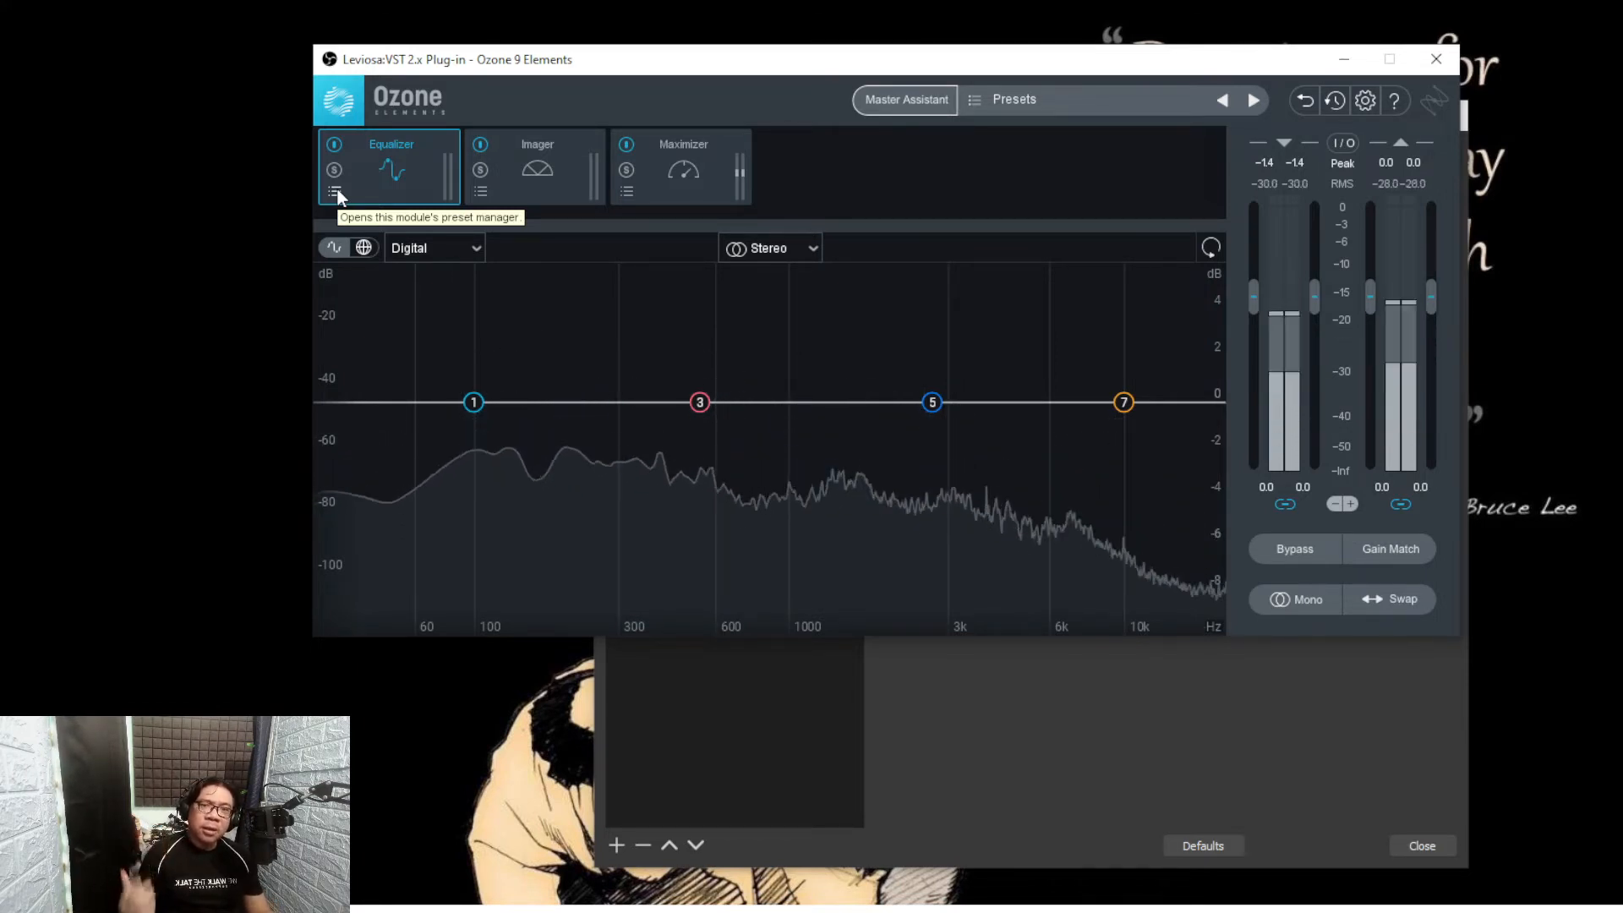
Step: Load the Analog Warmth preset from the equalizer's preset manager list
left_click(334, 191)
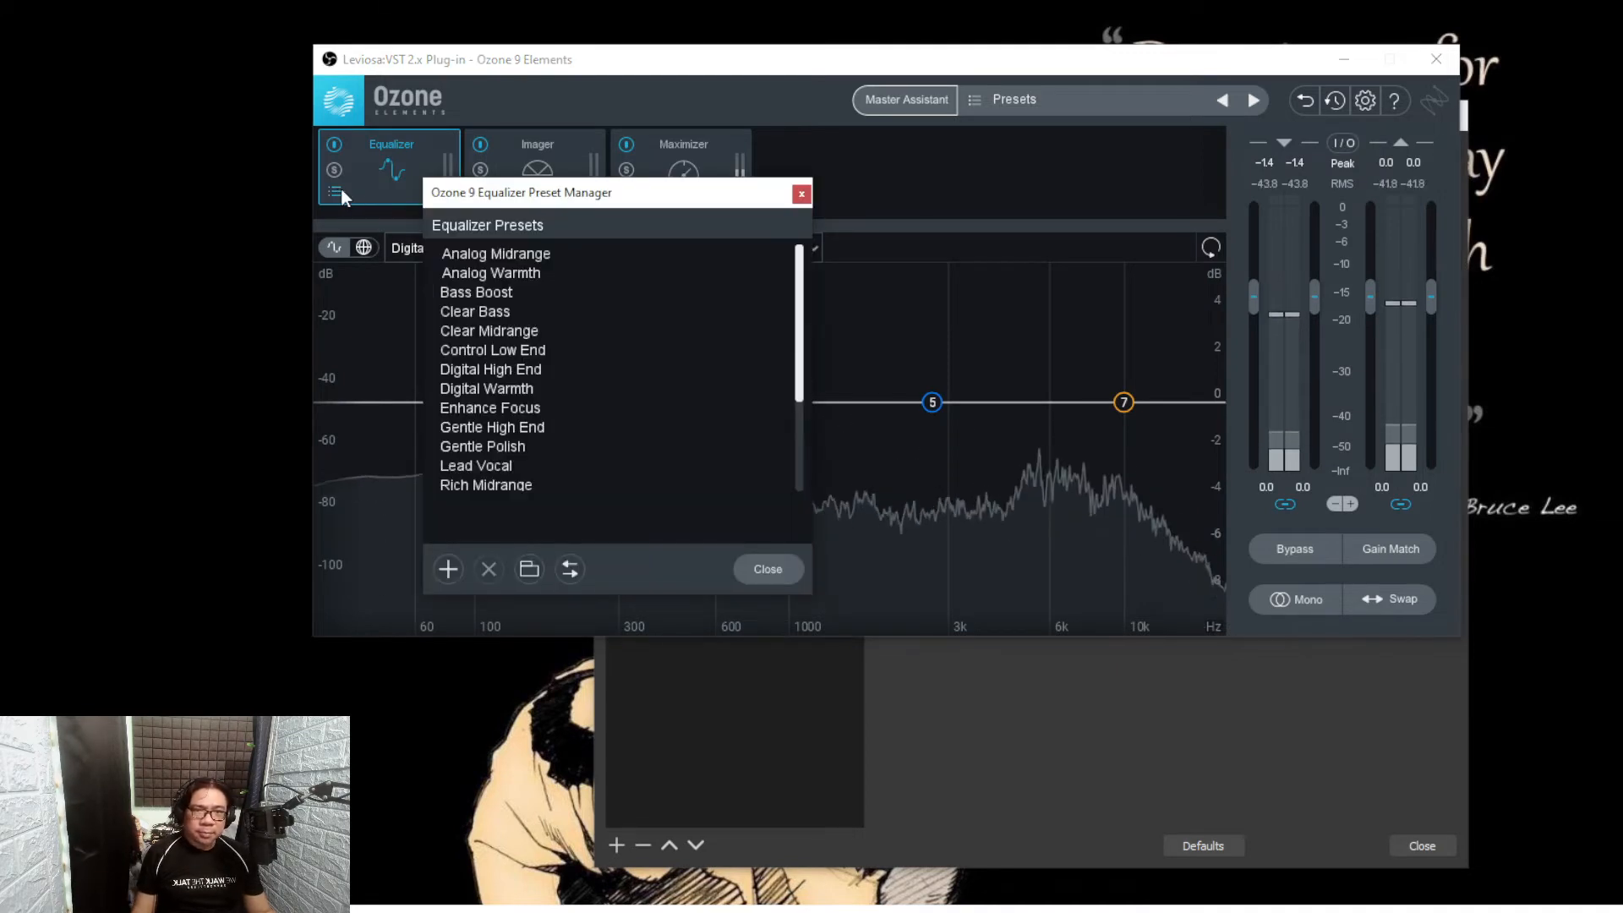
scroll("down", 3)
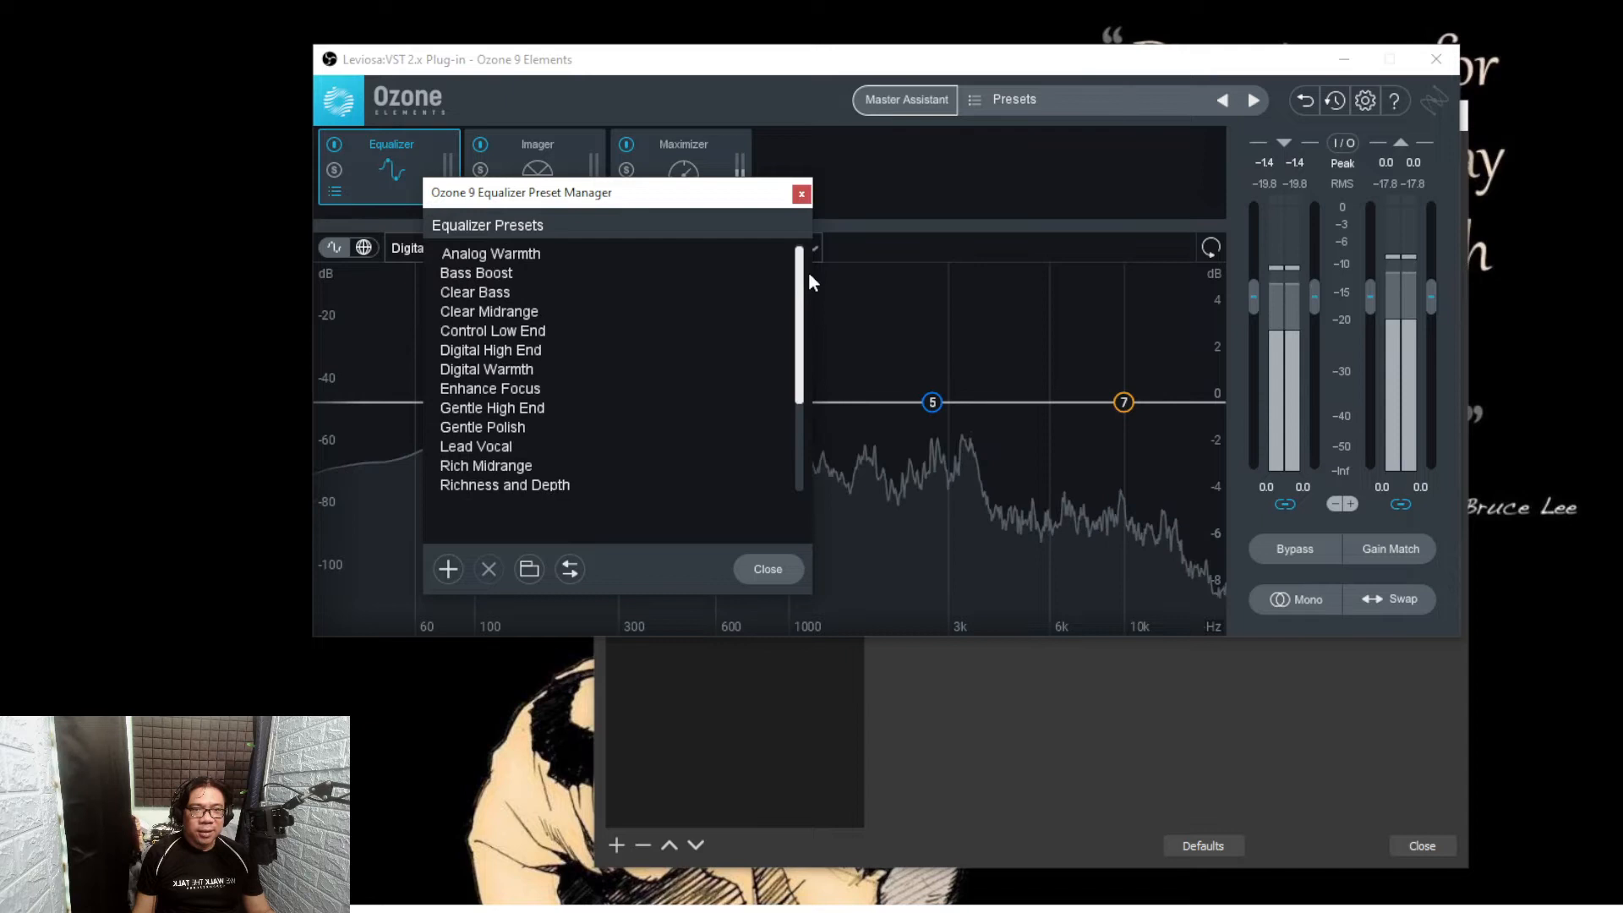
scroll("down", 3)
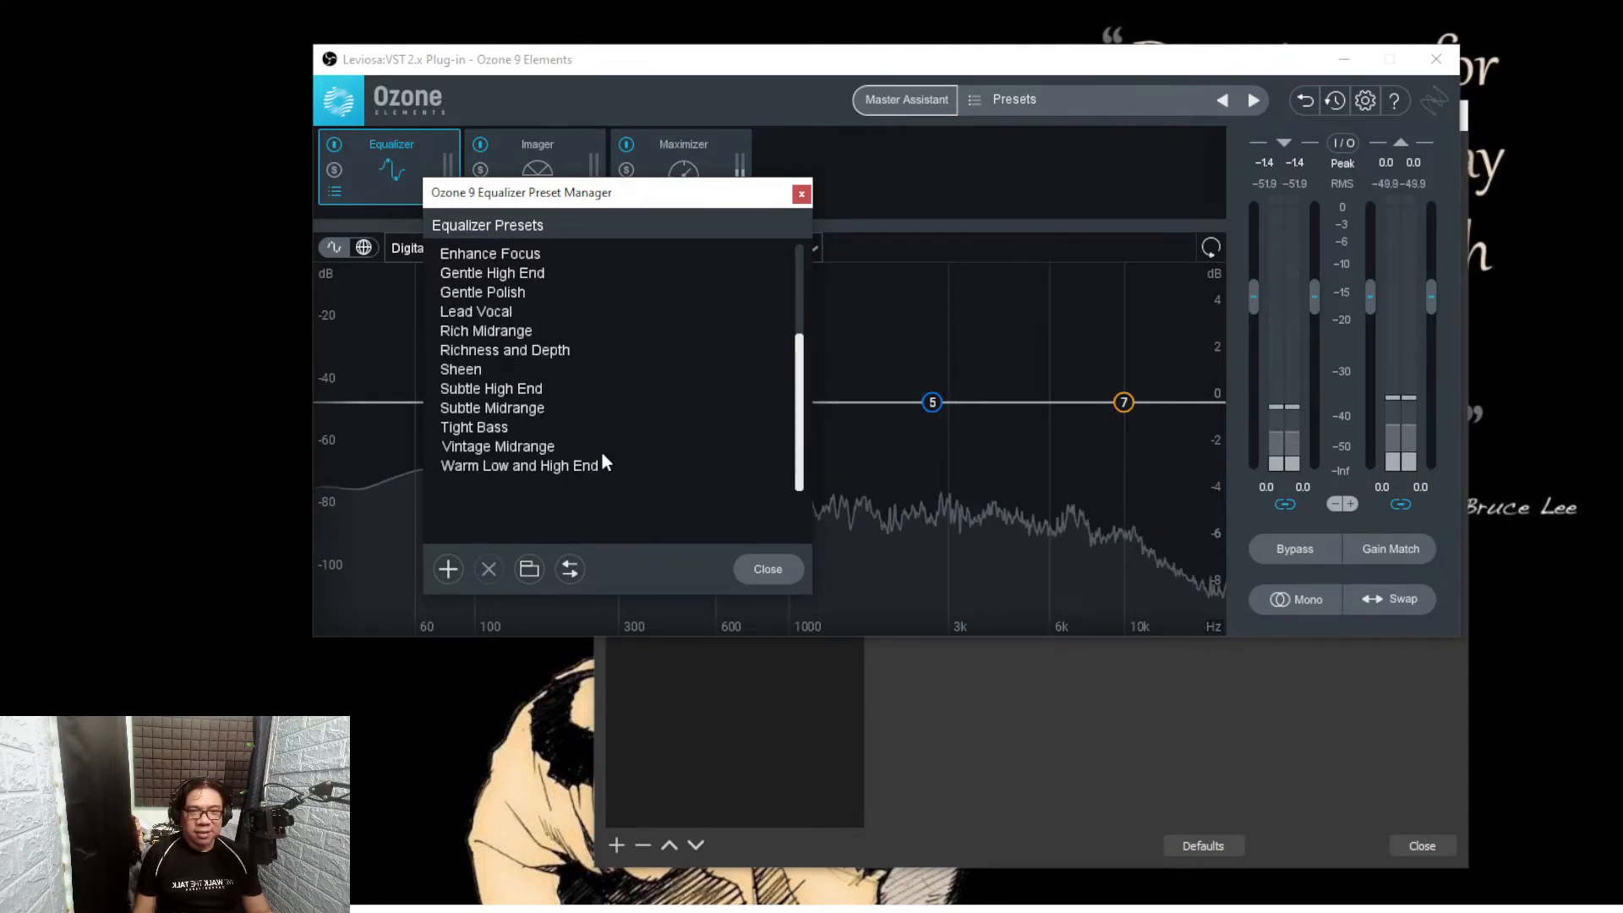
scroll("up", 3)
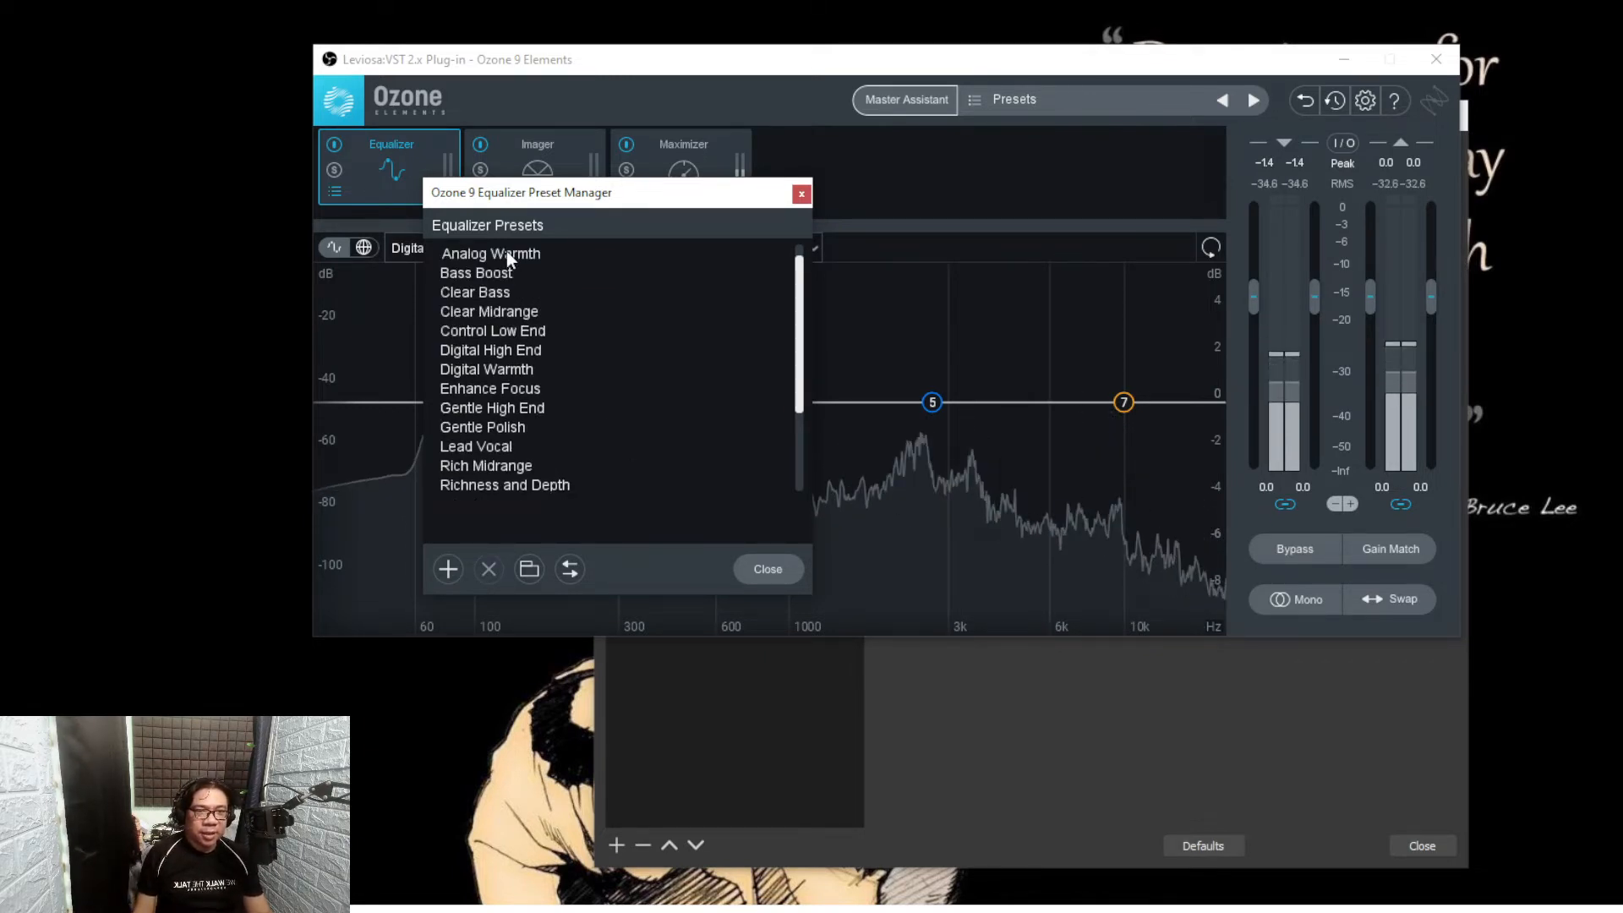
mouse_move(522, 321)
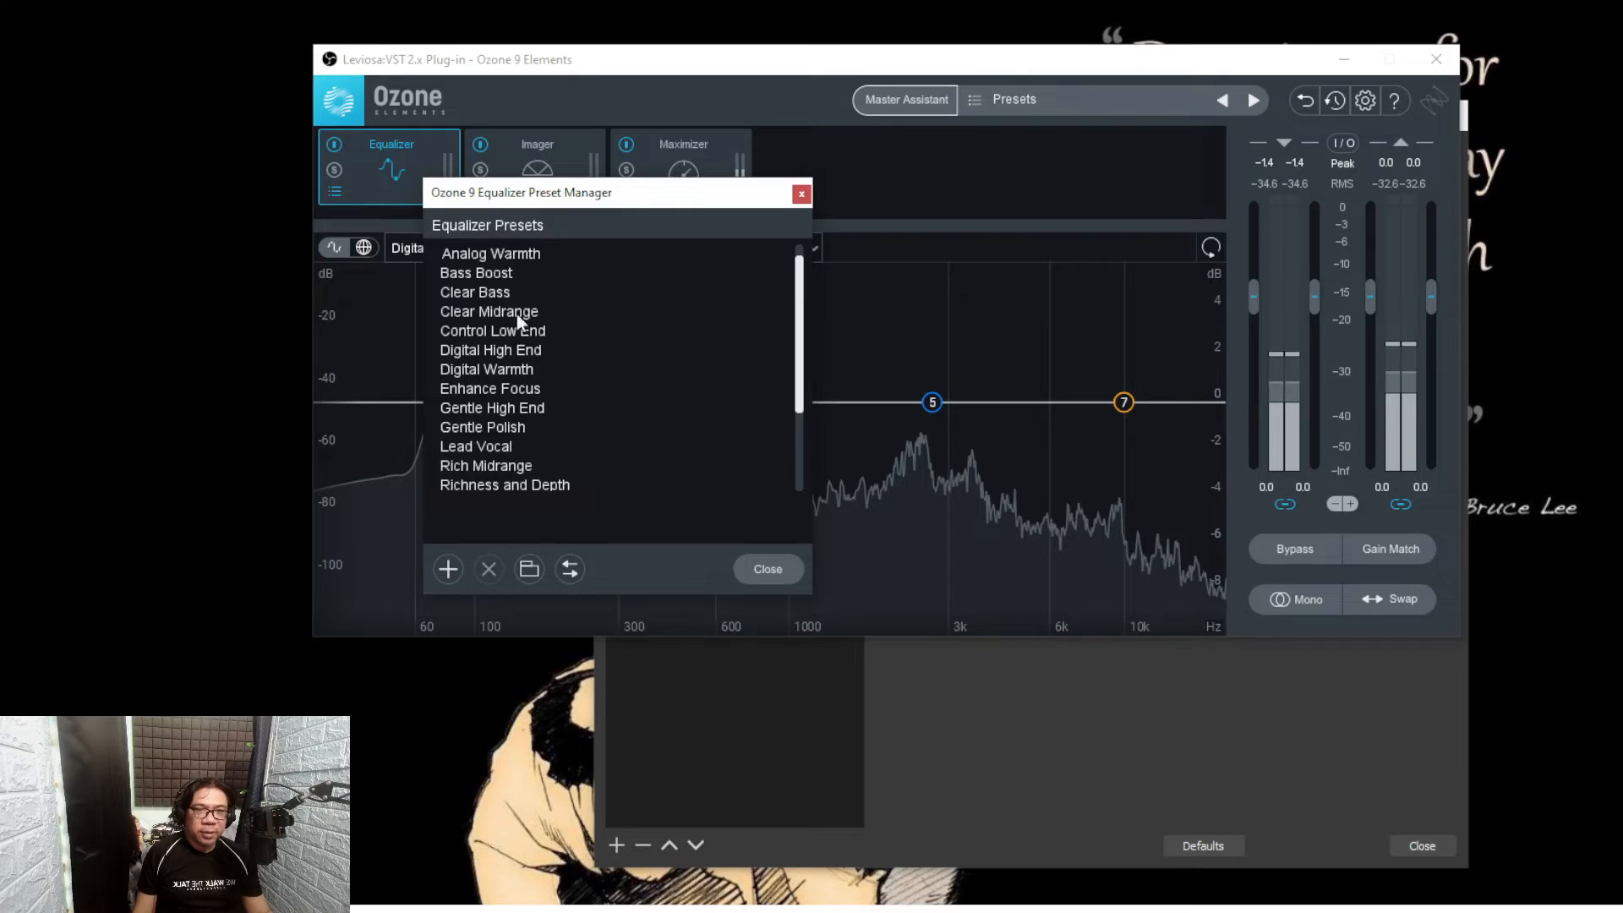
left_click(490, 253)
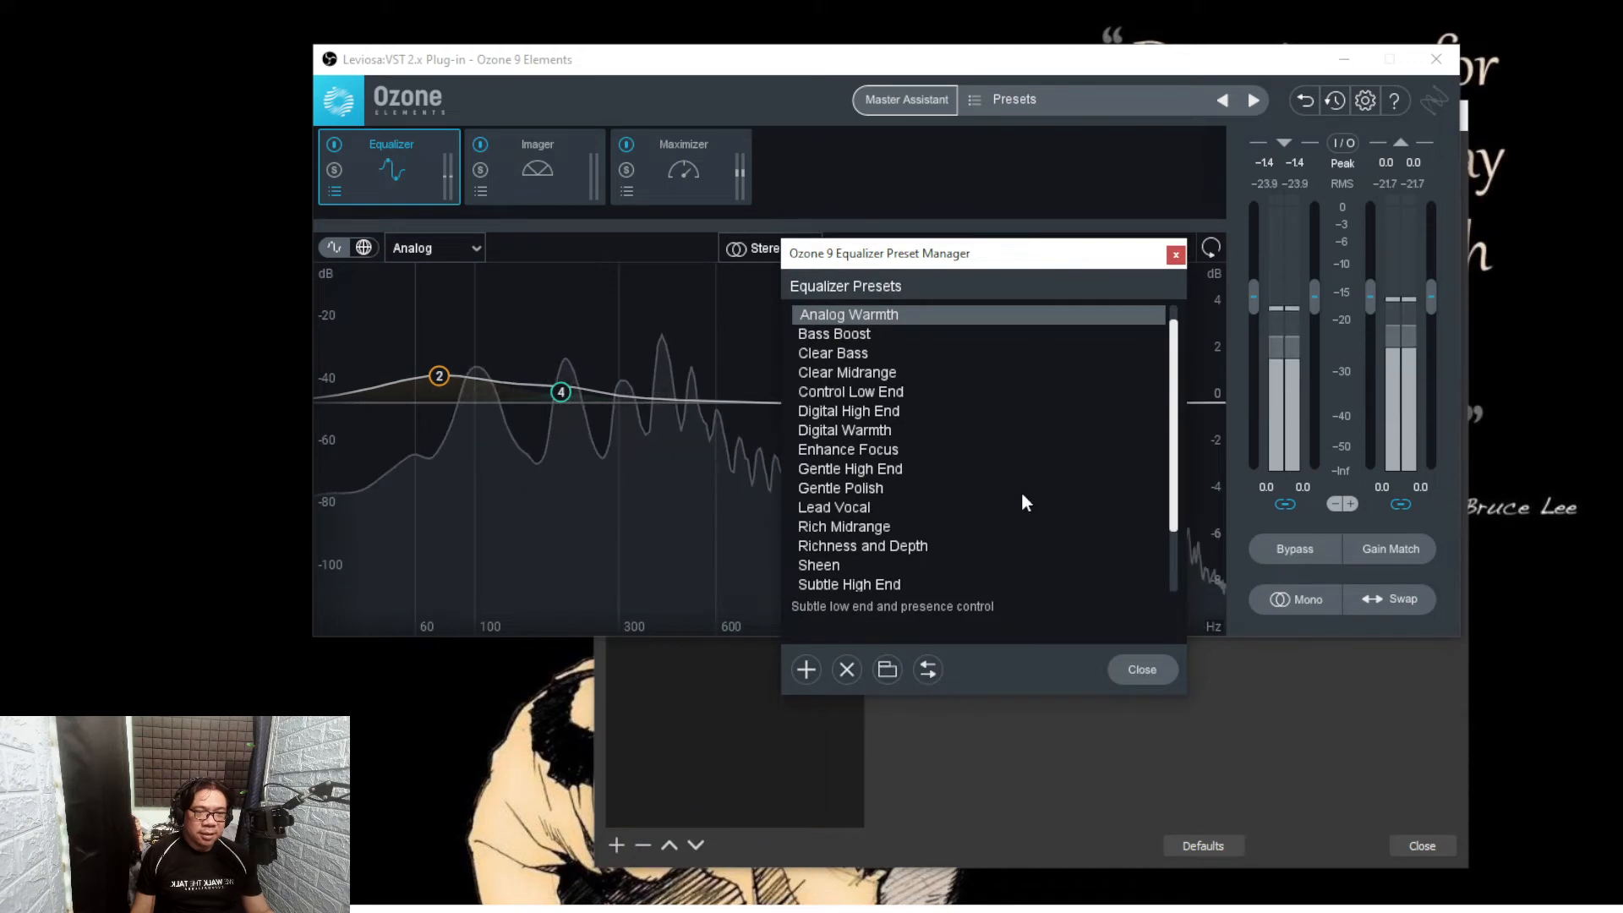
Step: Load the Richness and Depth preset and close the Preset Manager
scroll("down", 3)
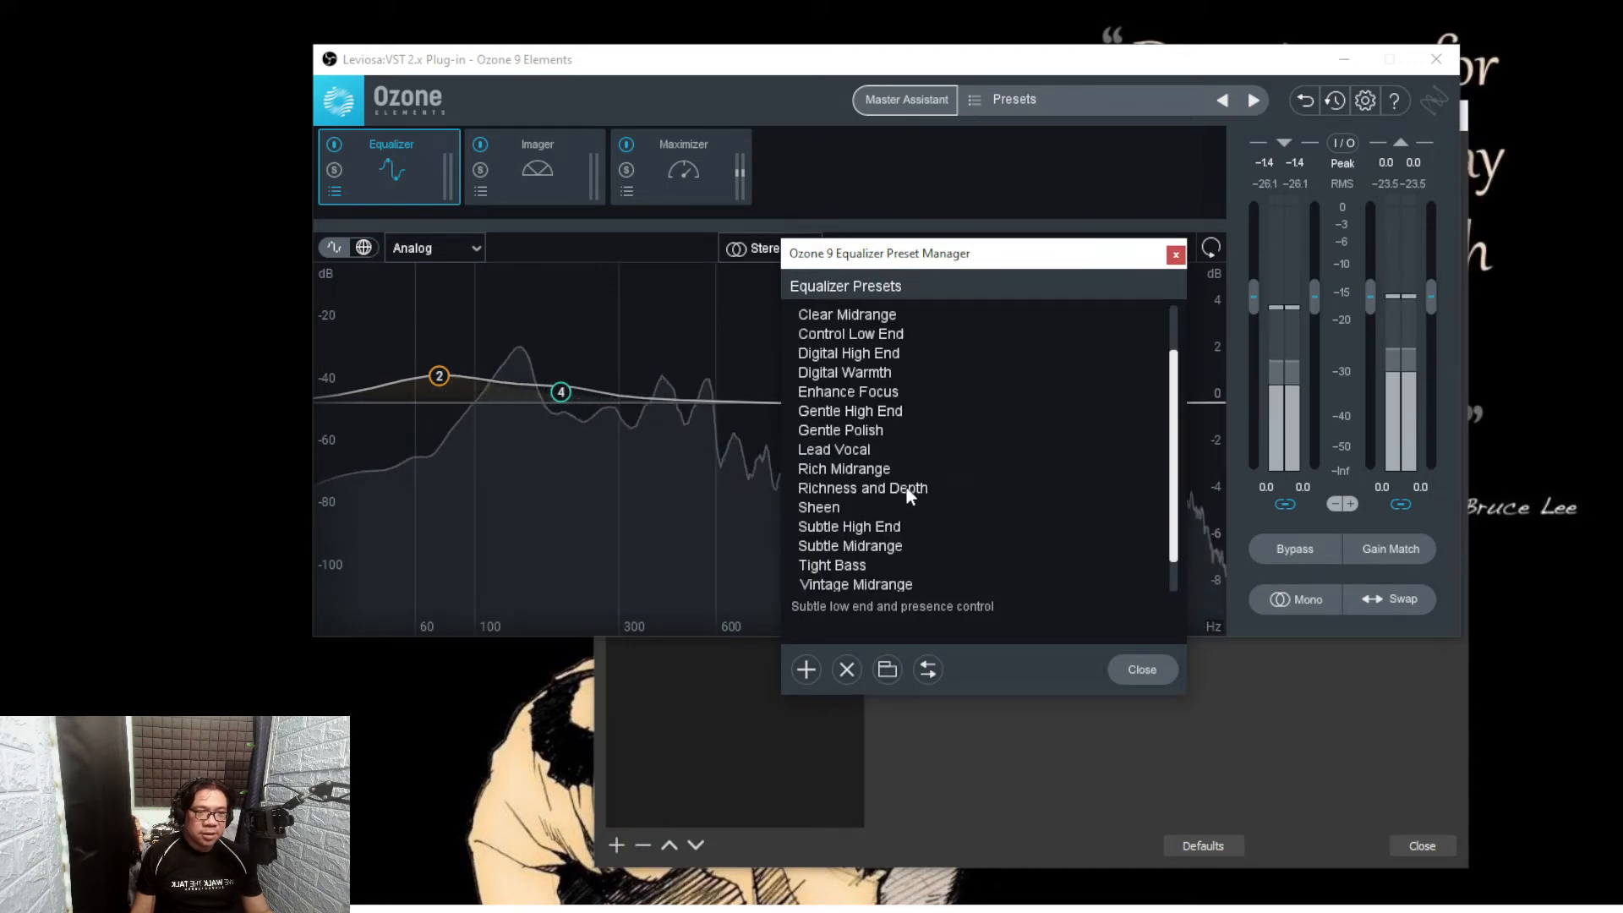
left_click(860, 487)
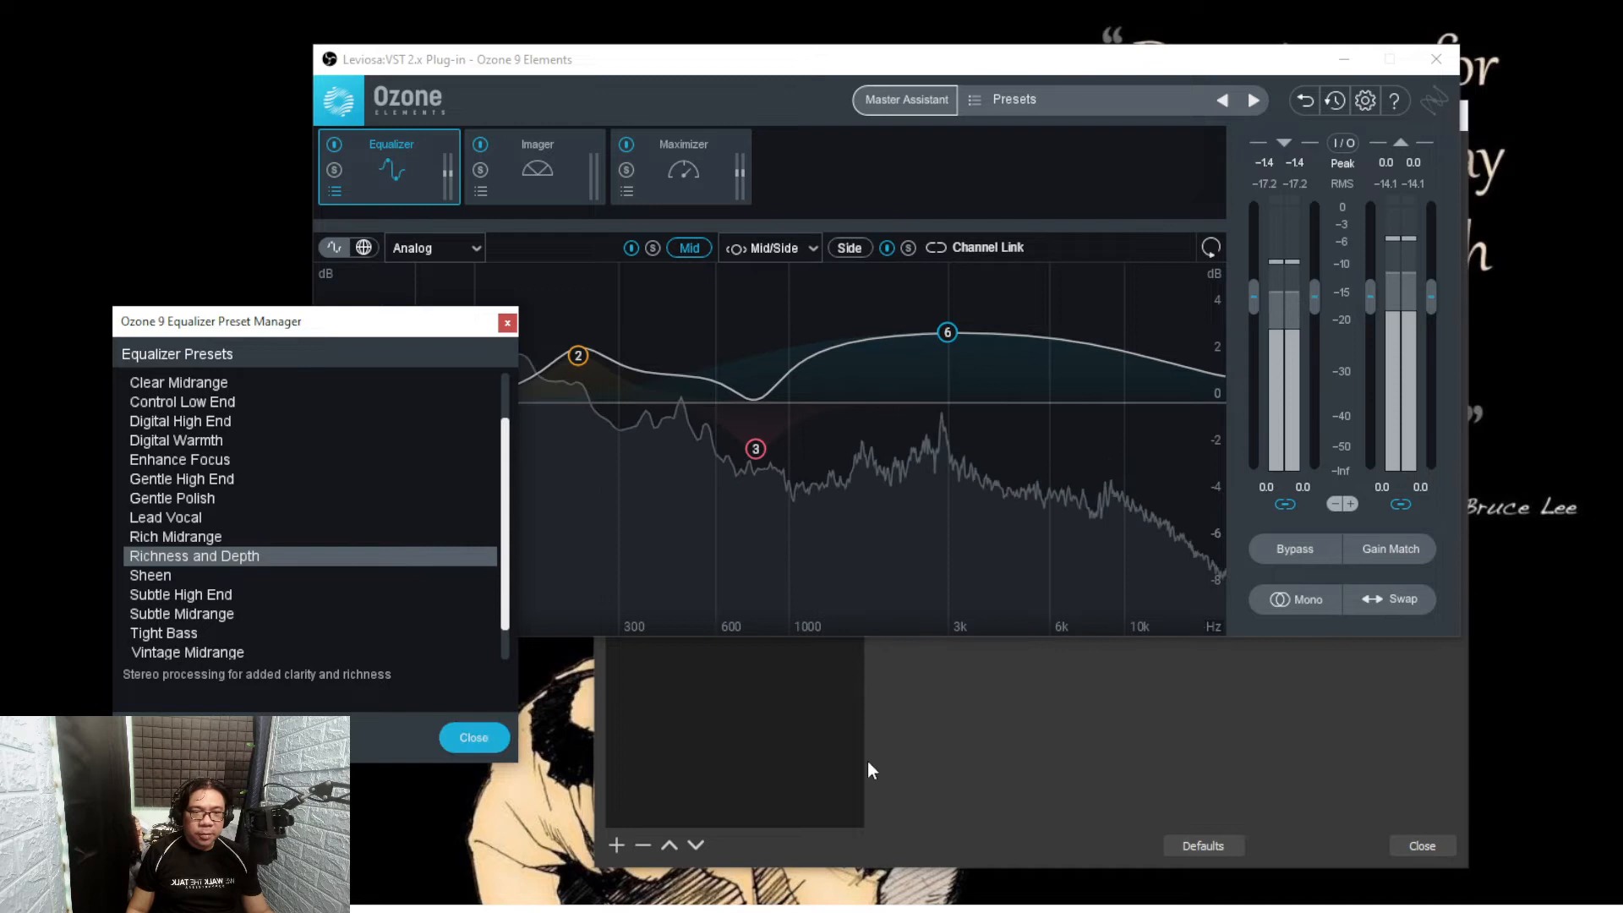
left_click(473, 737)
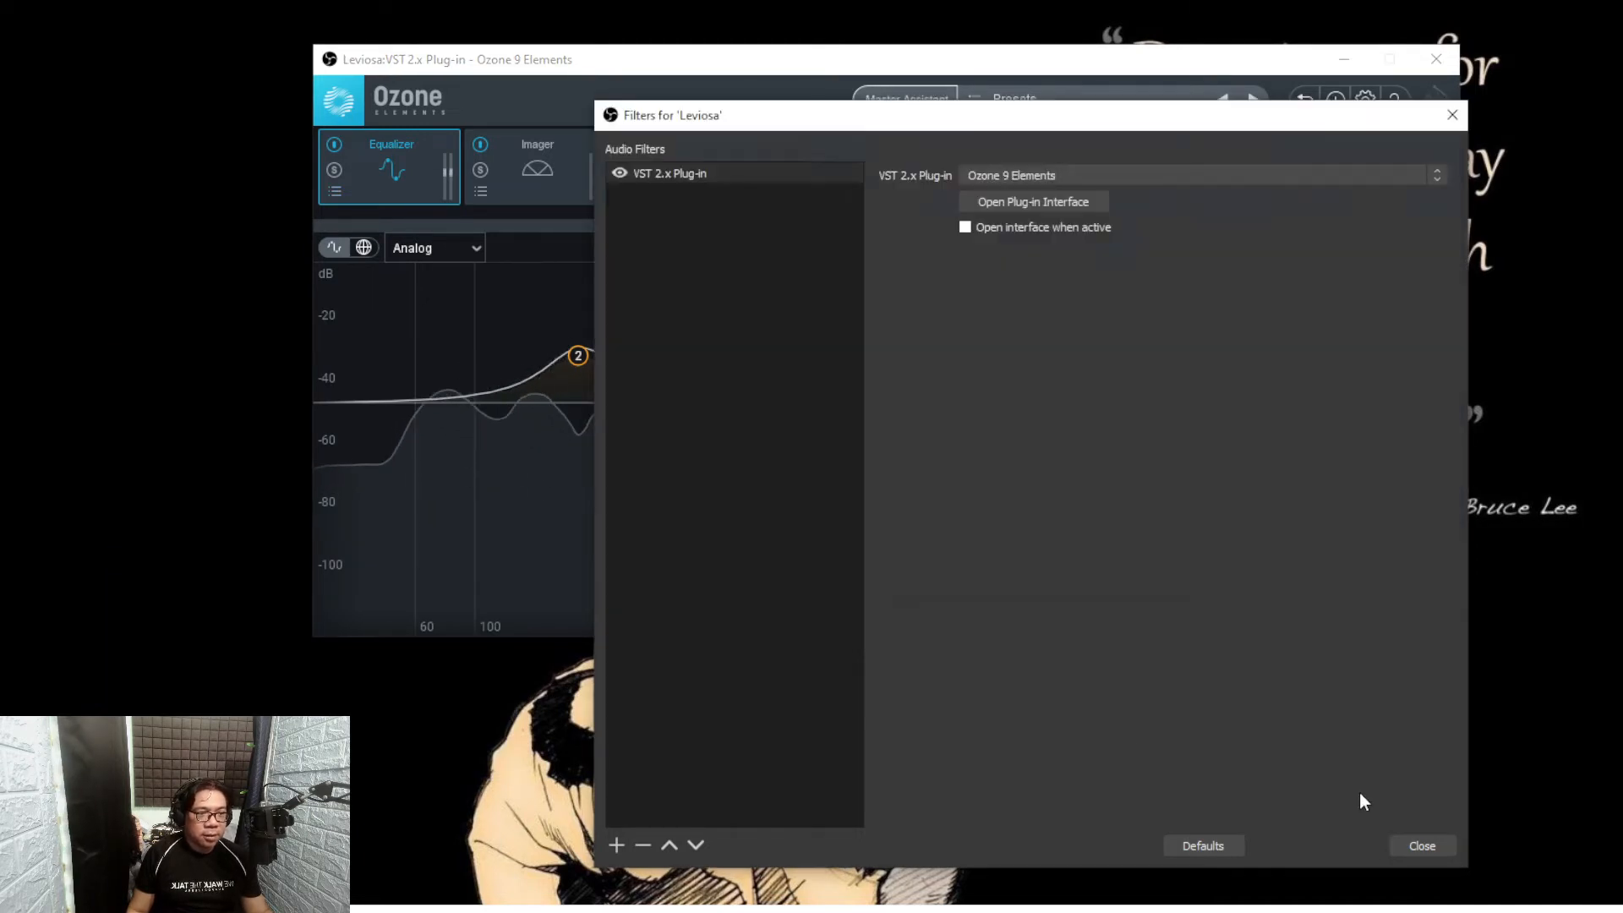
Step: Add a Noise Suppression filter to Leviosa with its default name
left_click(732, 173)
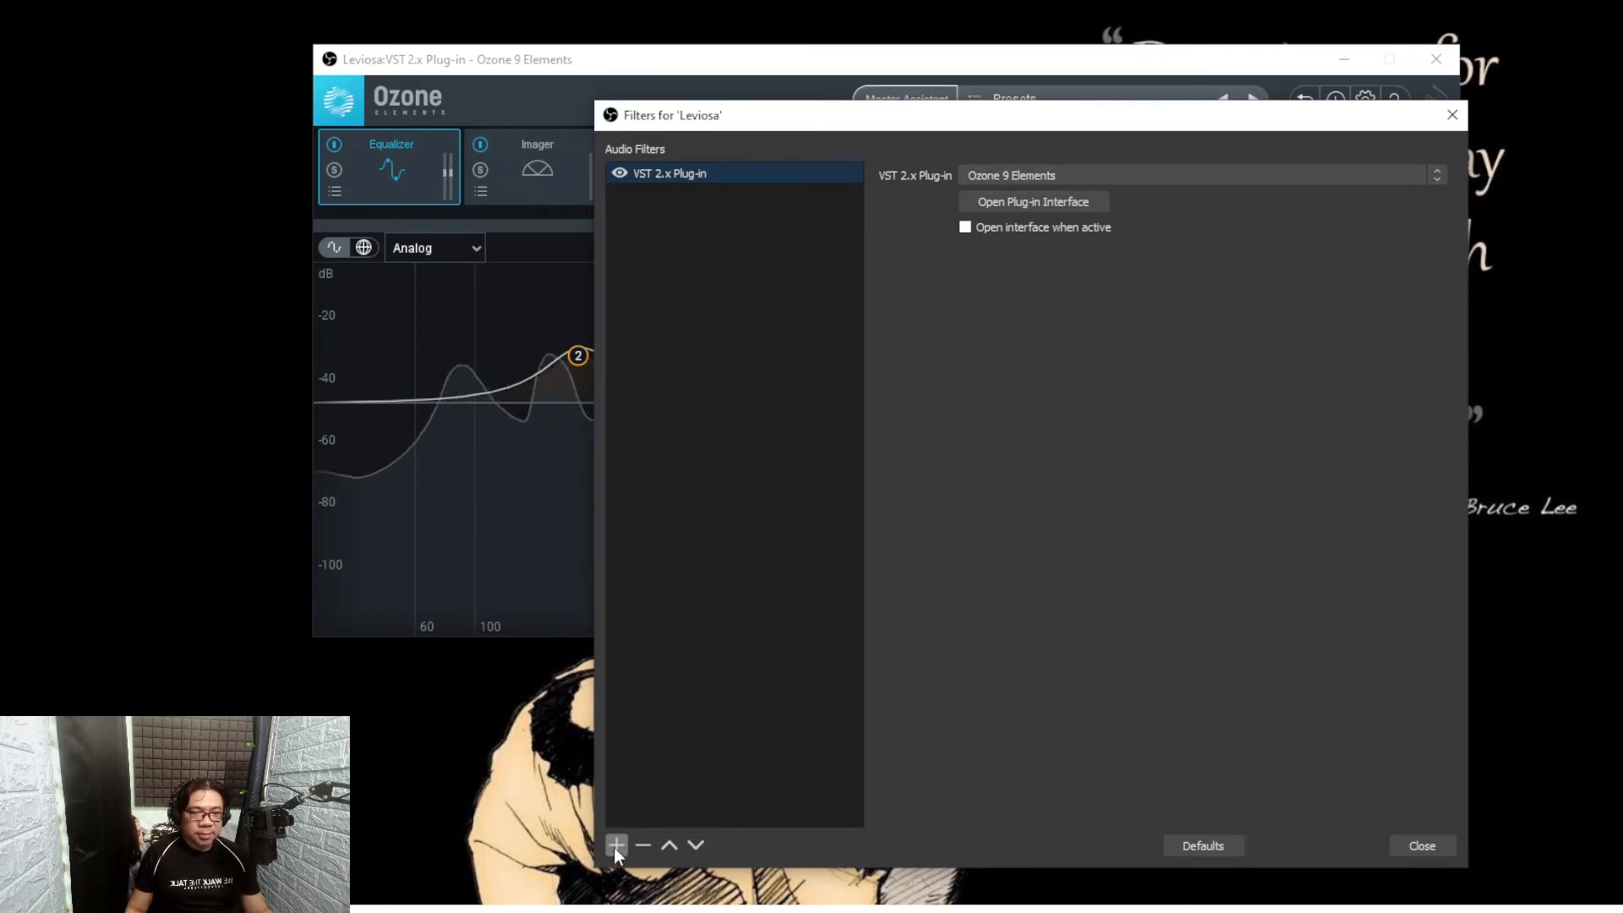
left_click(615, 846)
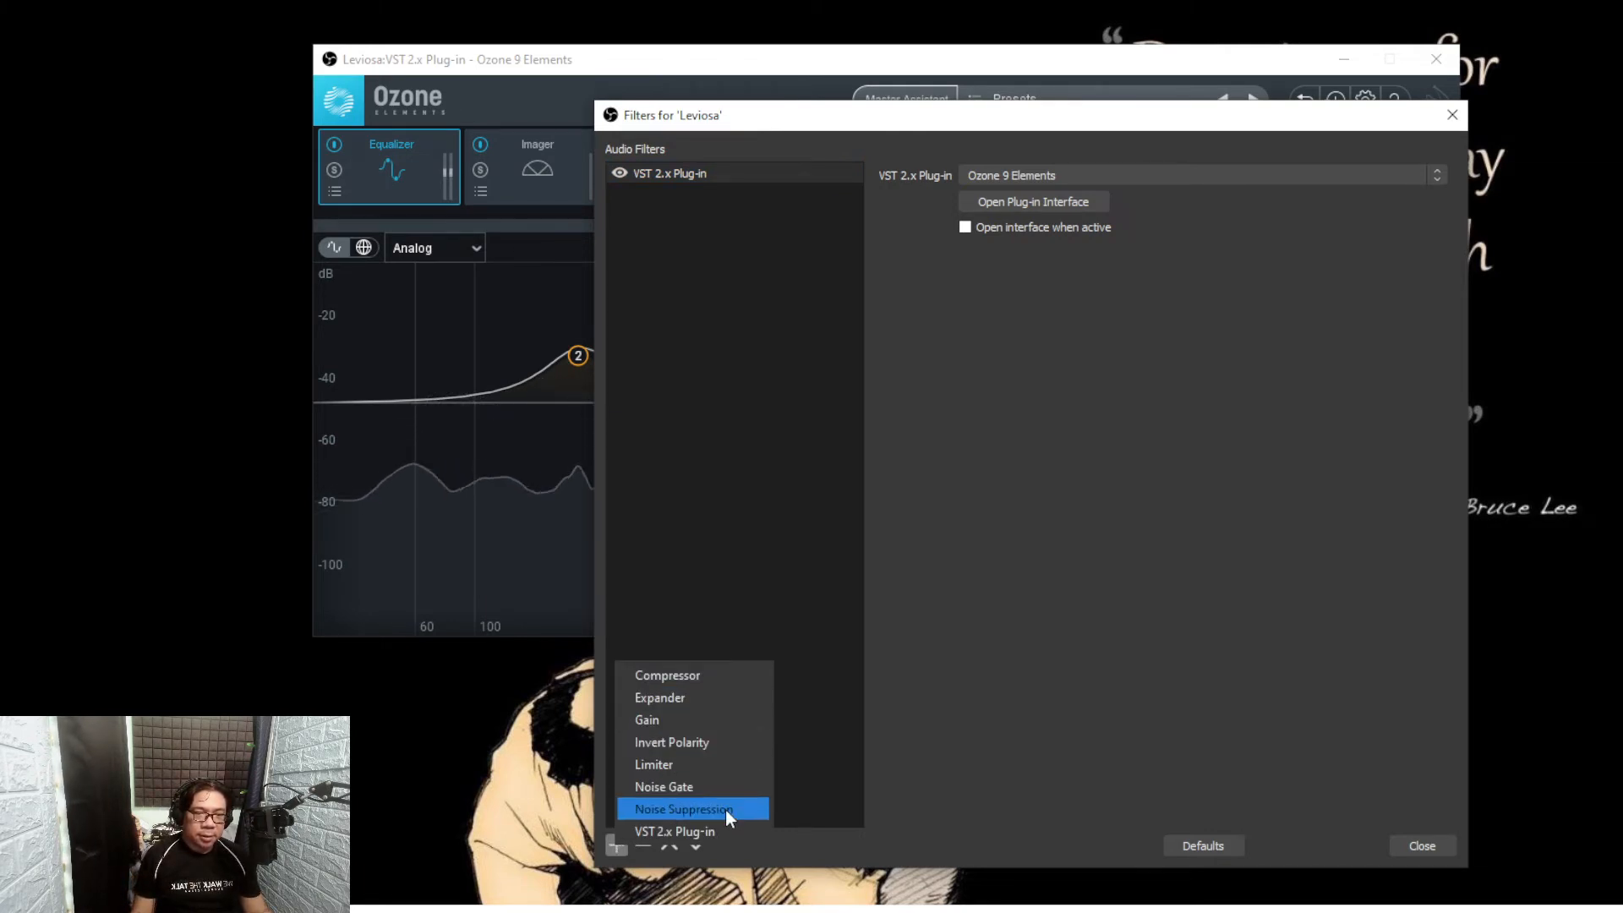
left_click(681, 808)
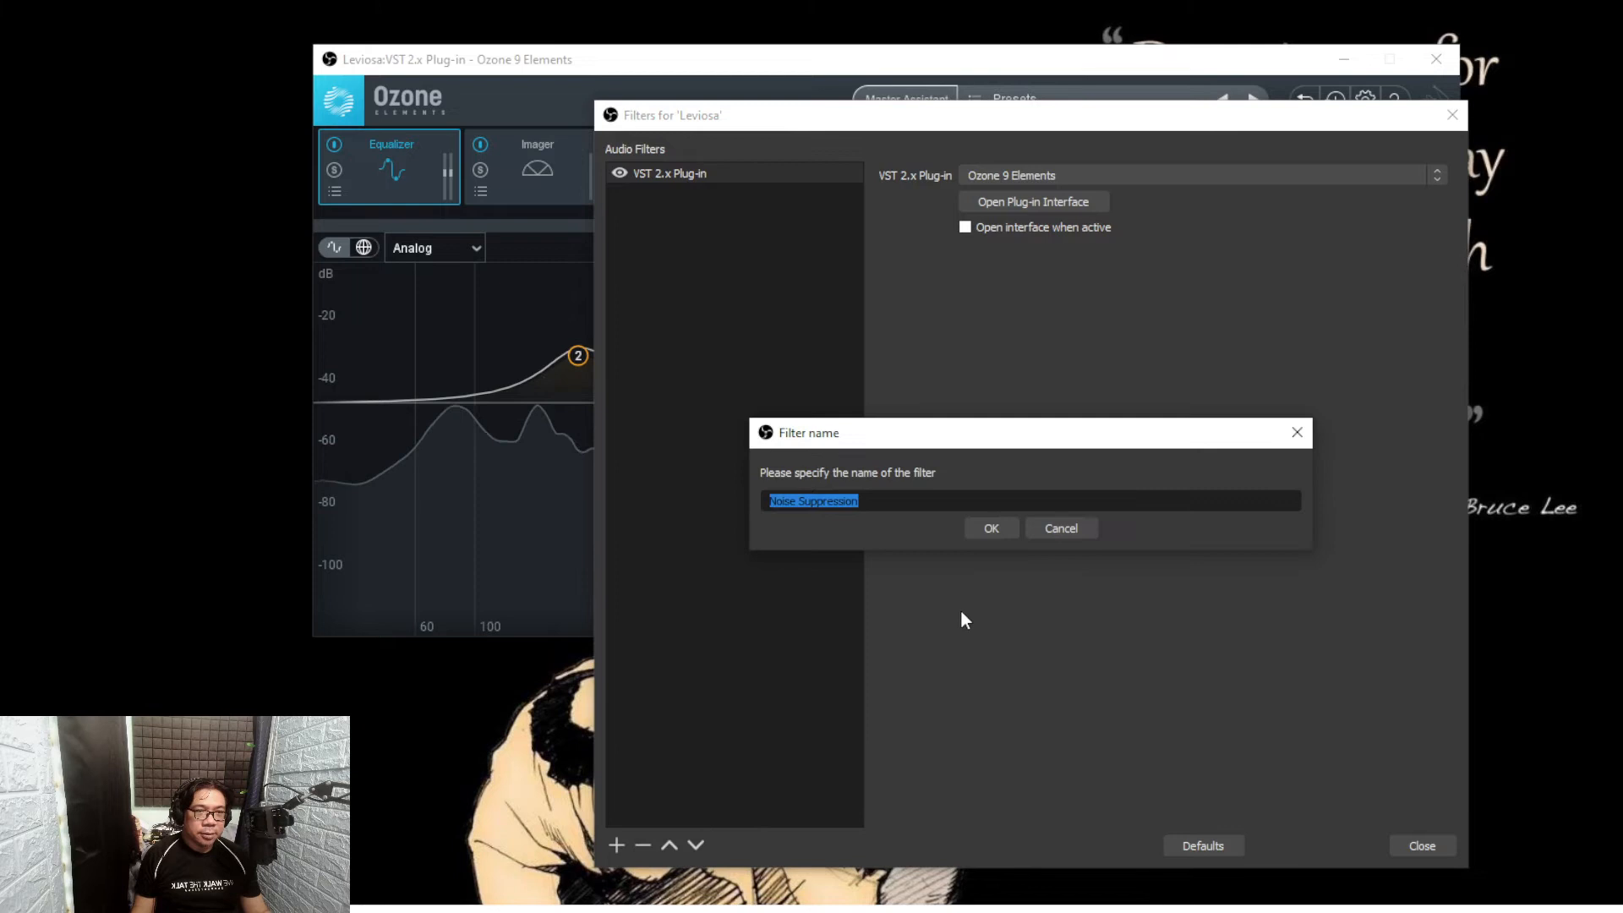
left_click(989, 528)
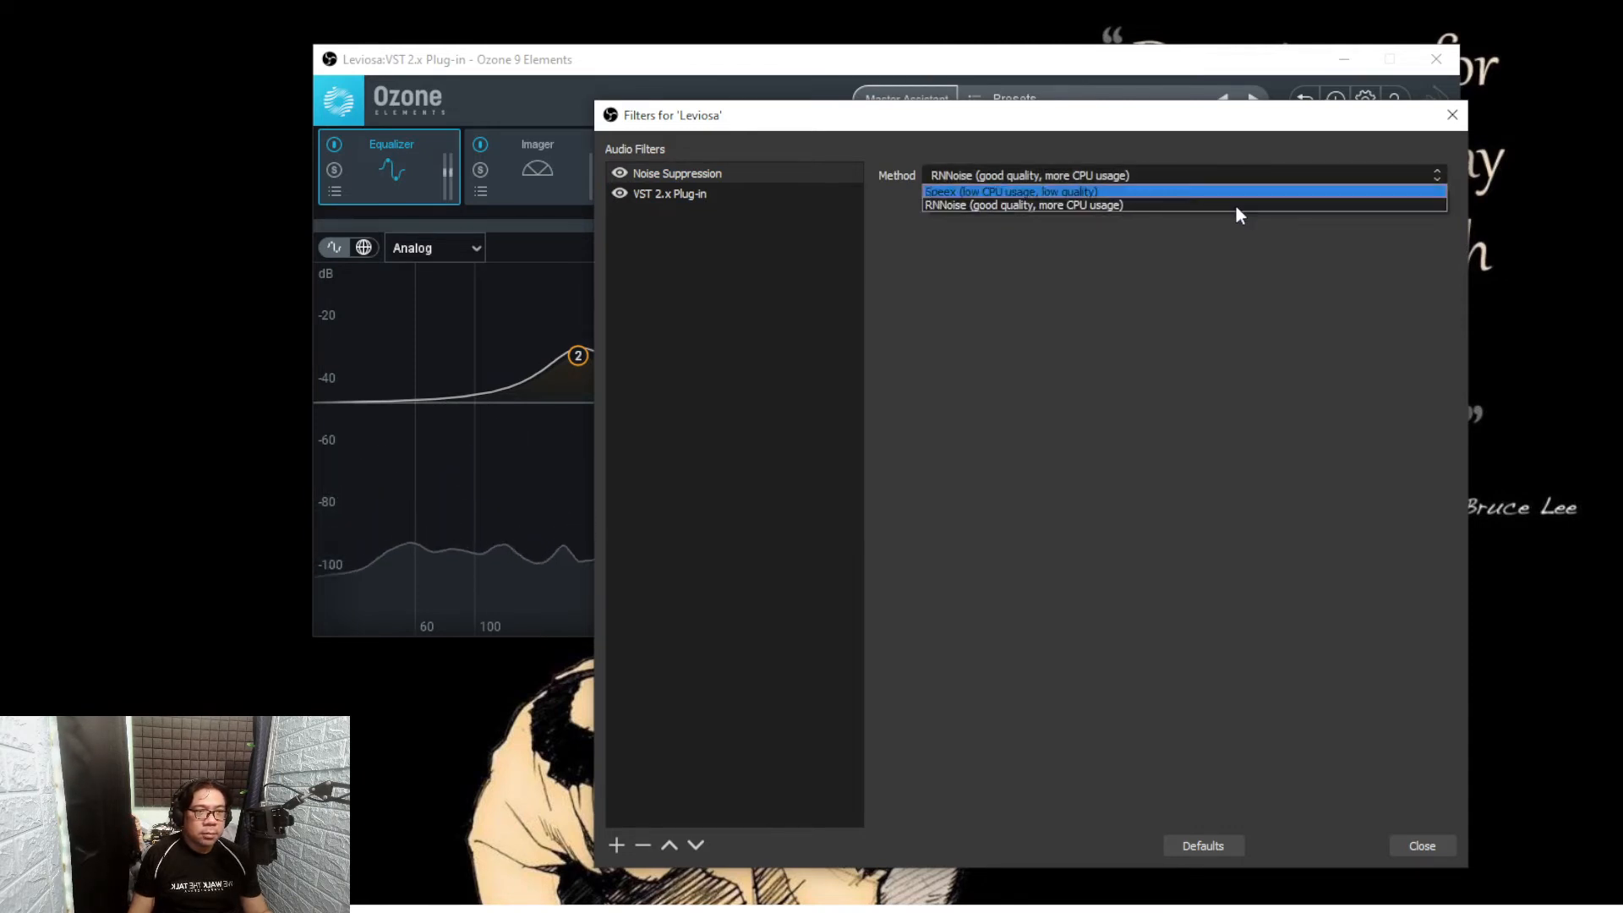
Step: Select RNNoise (good quality, more CPU usage) as the suppression method
left_click(1023, 205)
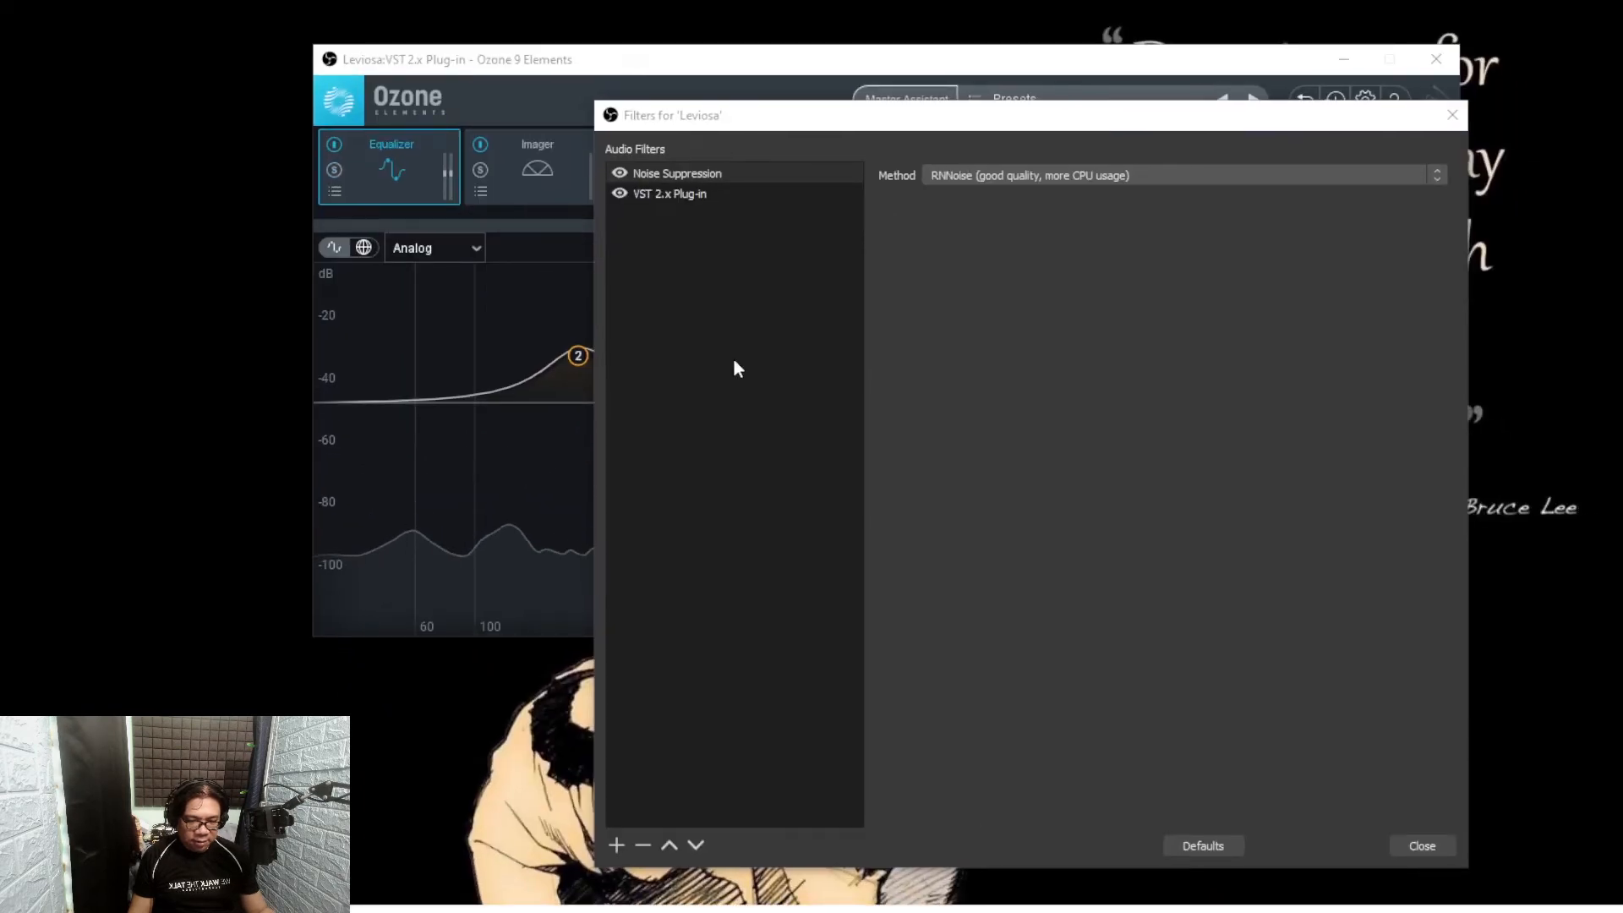
left_click(676, 172)
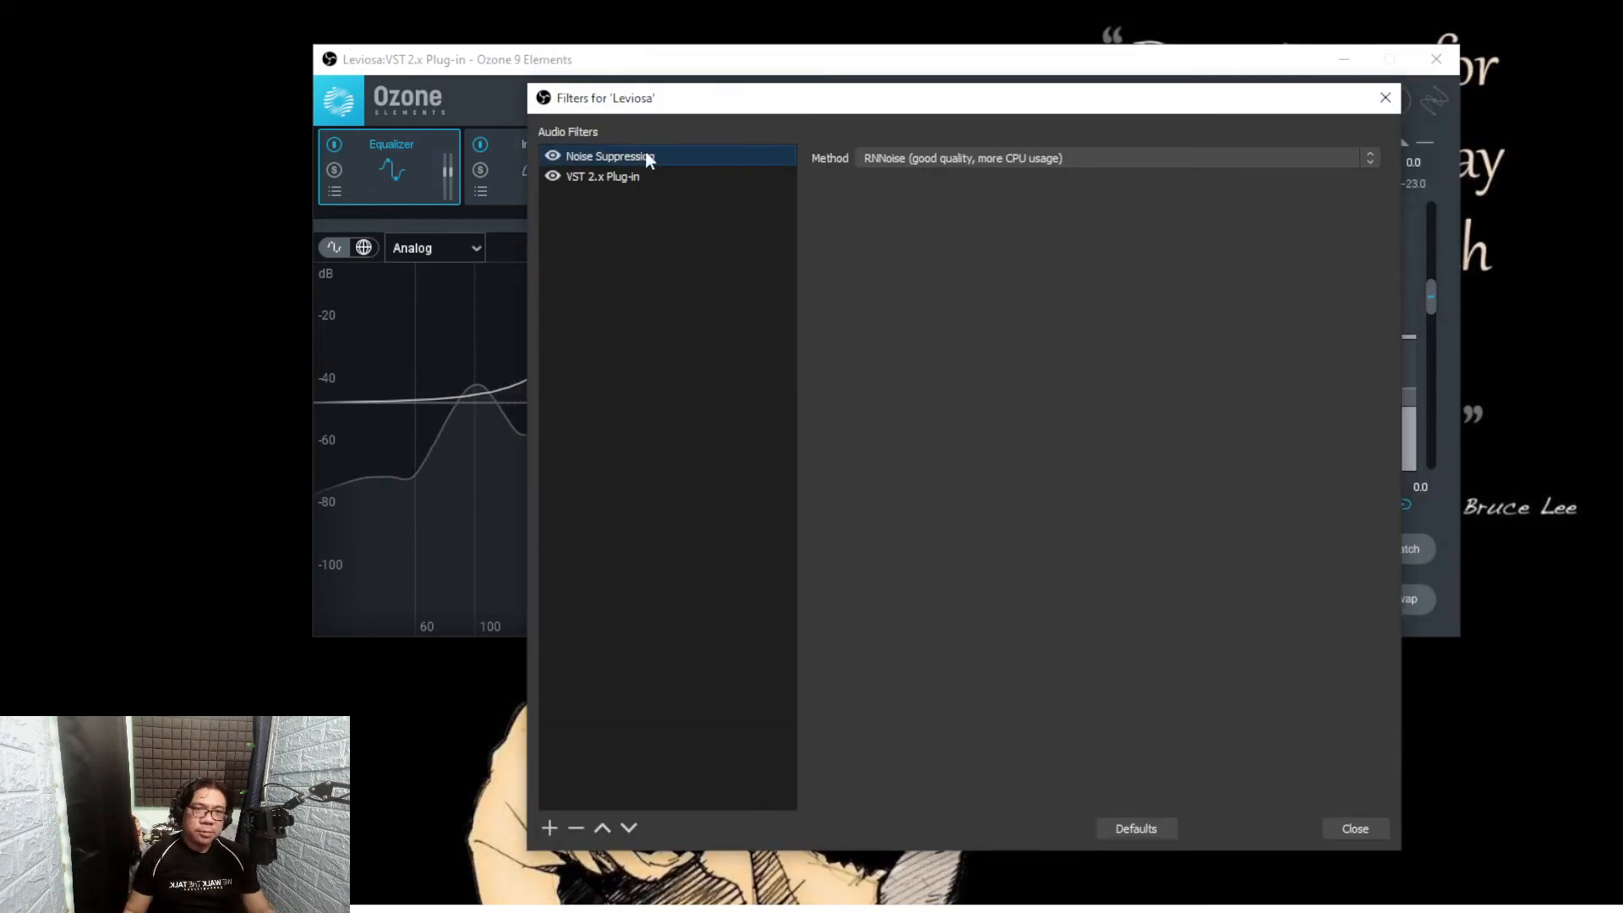
Step: Remove the Noise Suppression filter and add a Noise Gate filter in its place
left_click(575, 827)
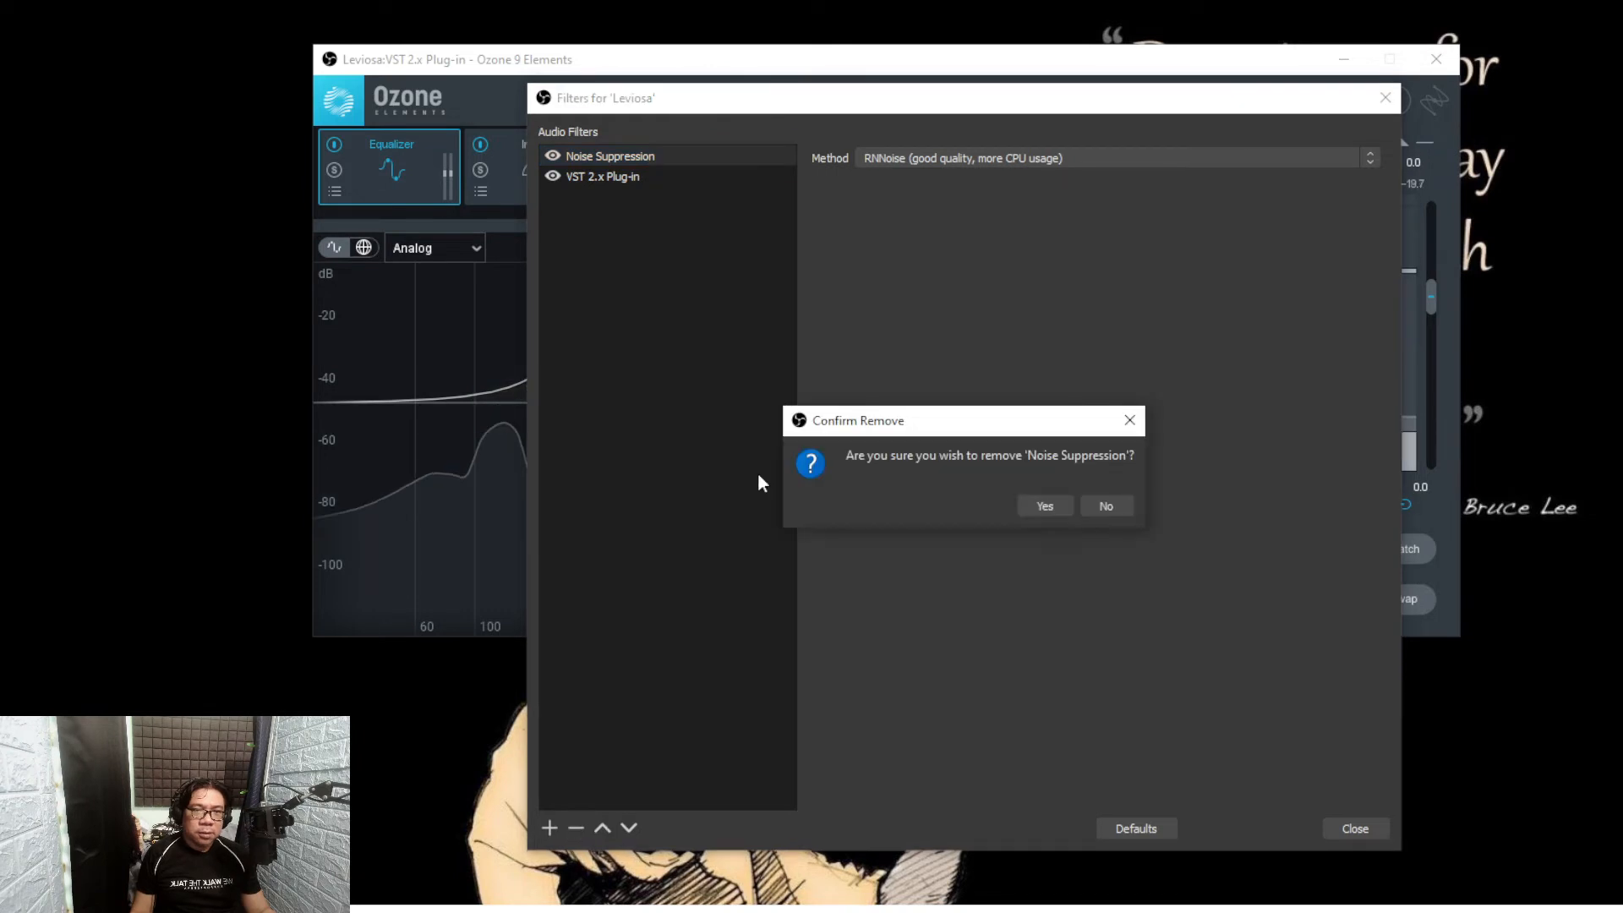
left_click(1043, 505)
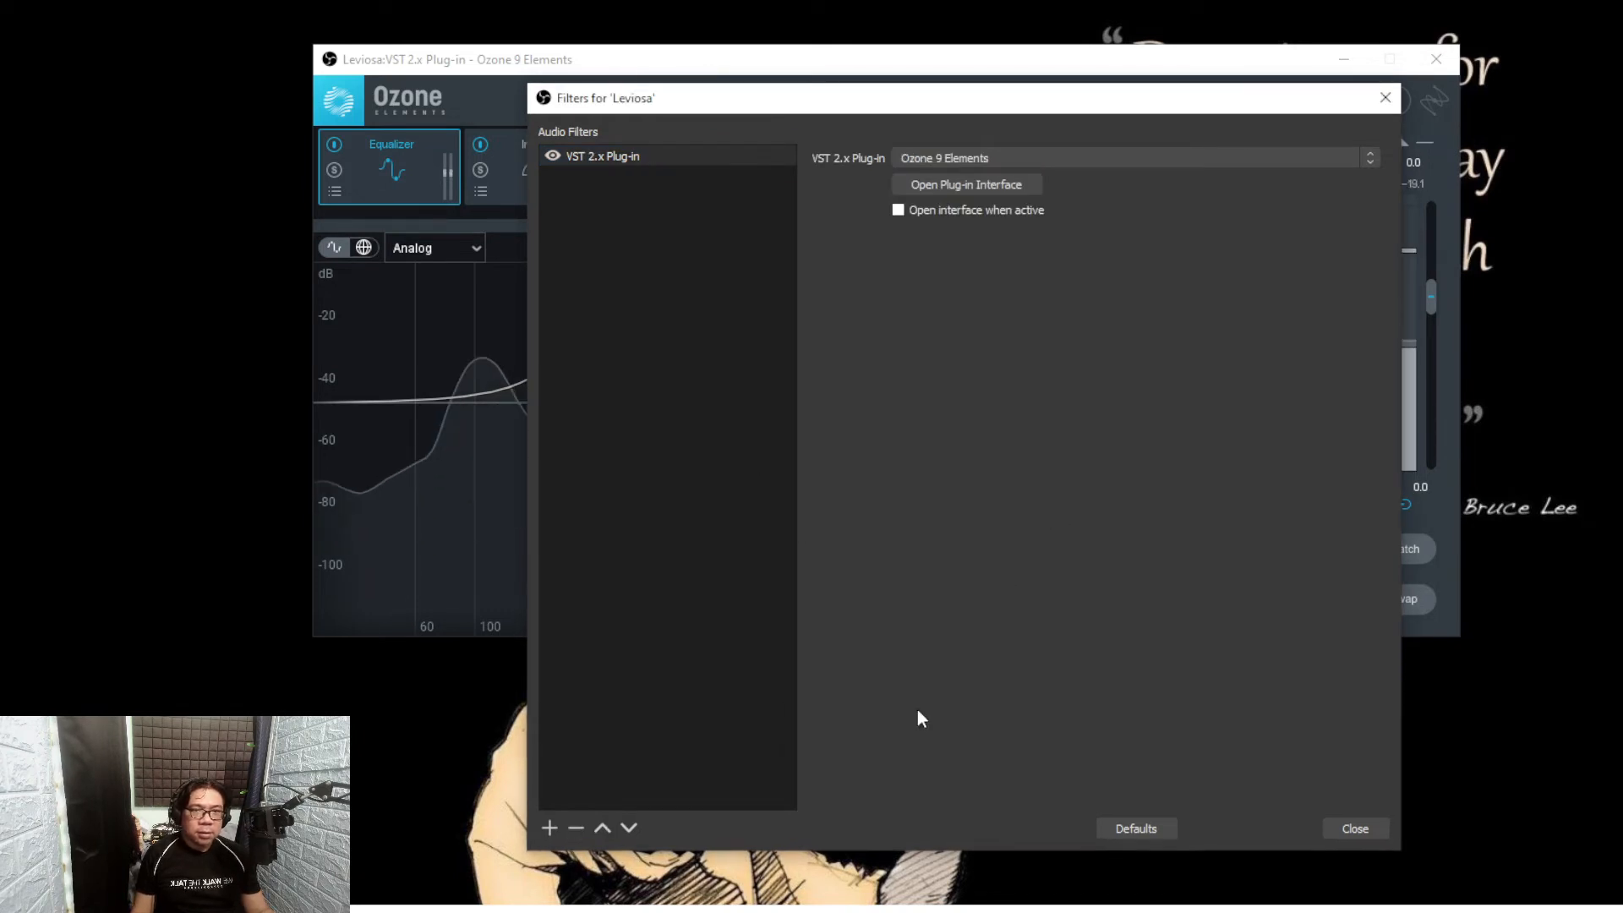
left_click(549, 826)
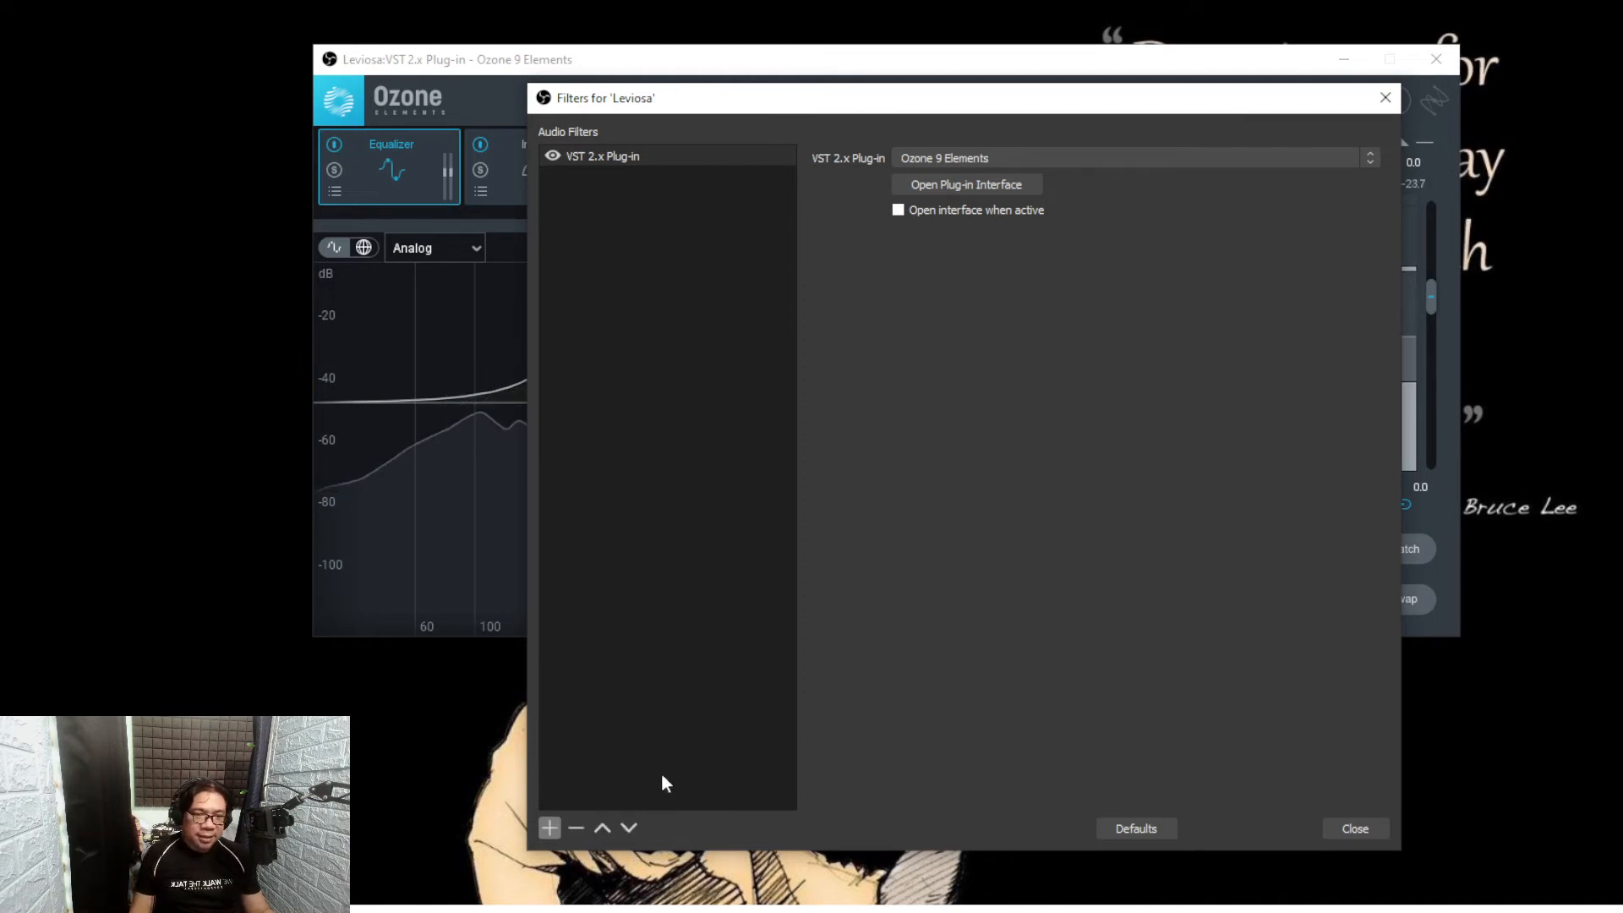
left_click(548, 827)
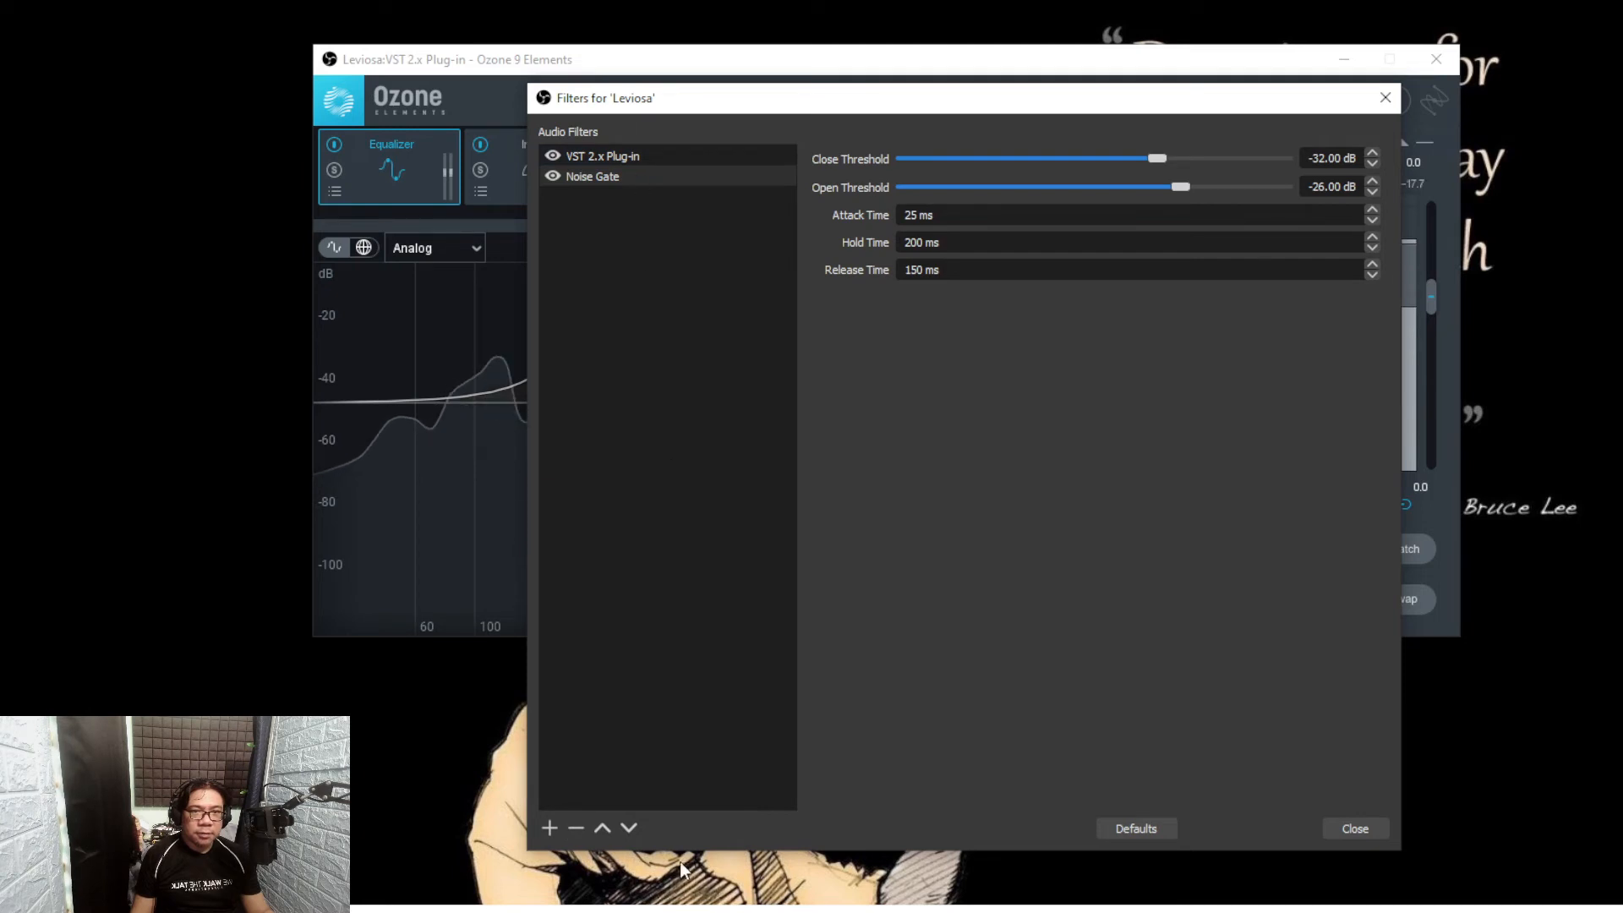
Step: Remove the Noise Gate filter, leaving only the Ozone VST plug-in on Leviosa
left_click(573, 827)
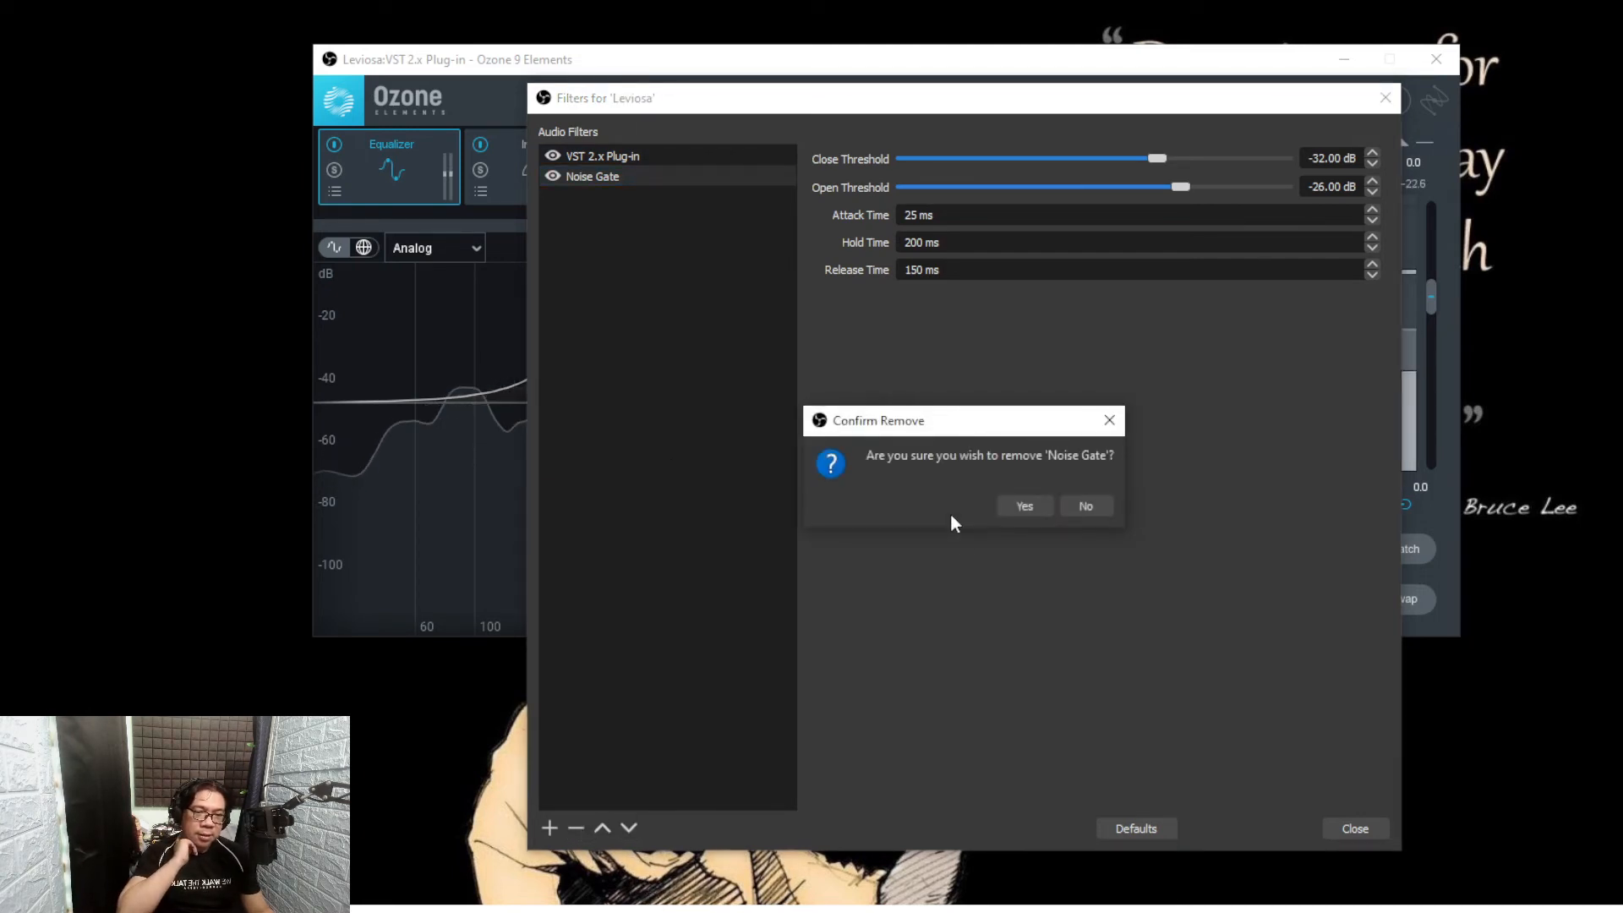
left_click(1084, 506)
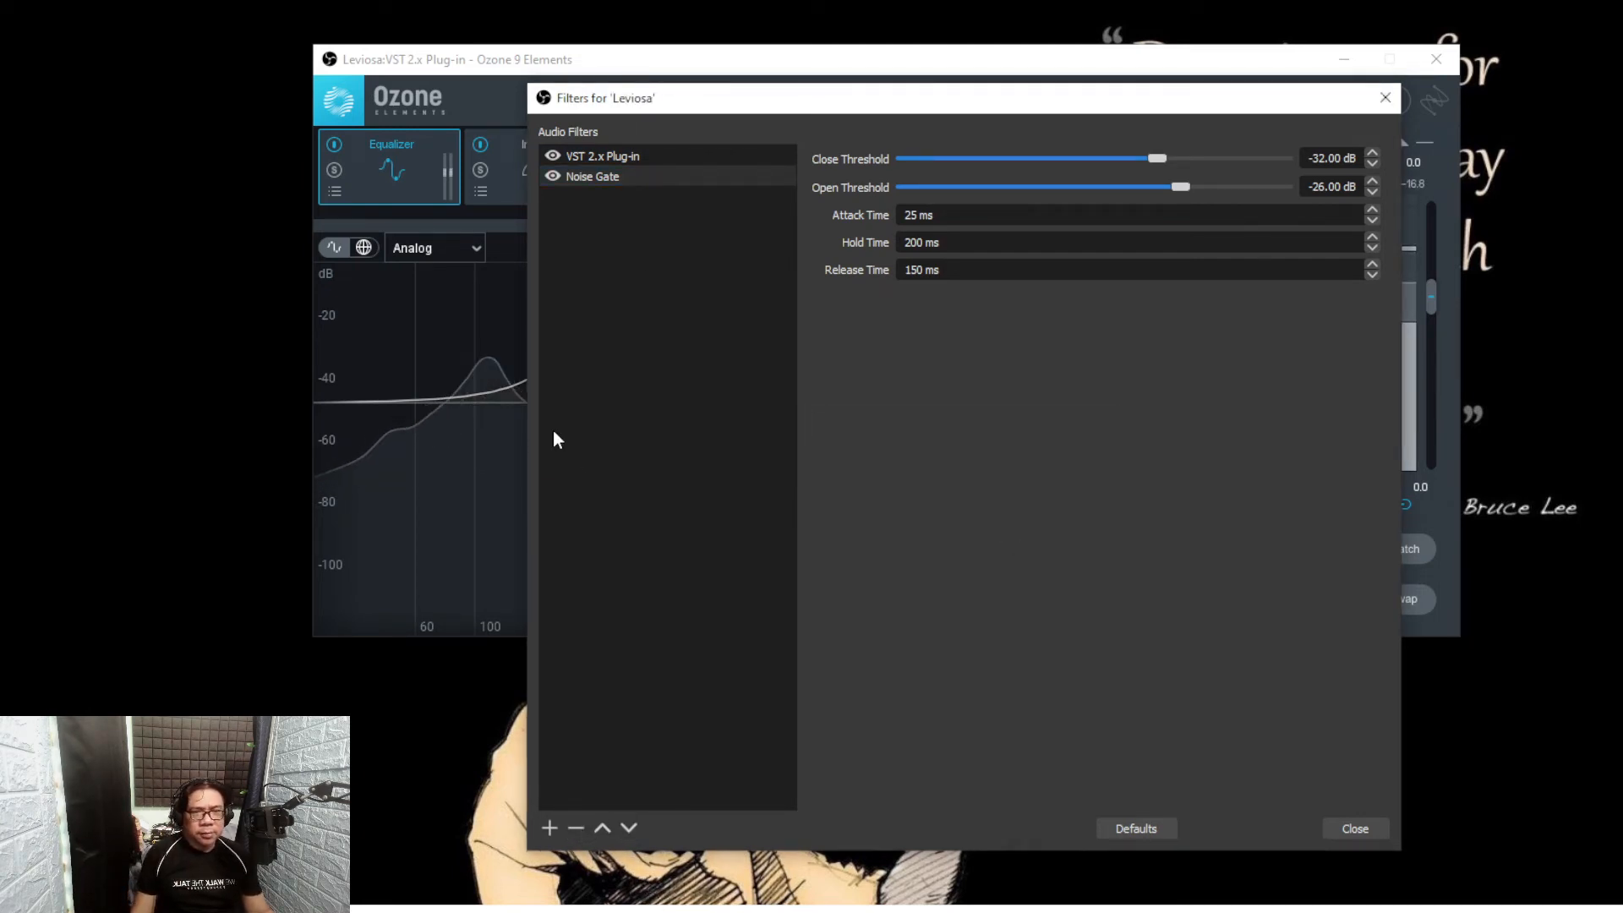
left_click(548, 826)
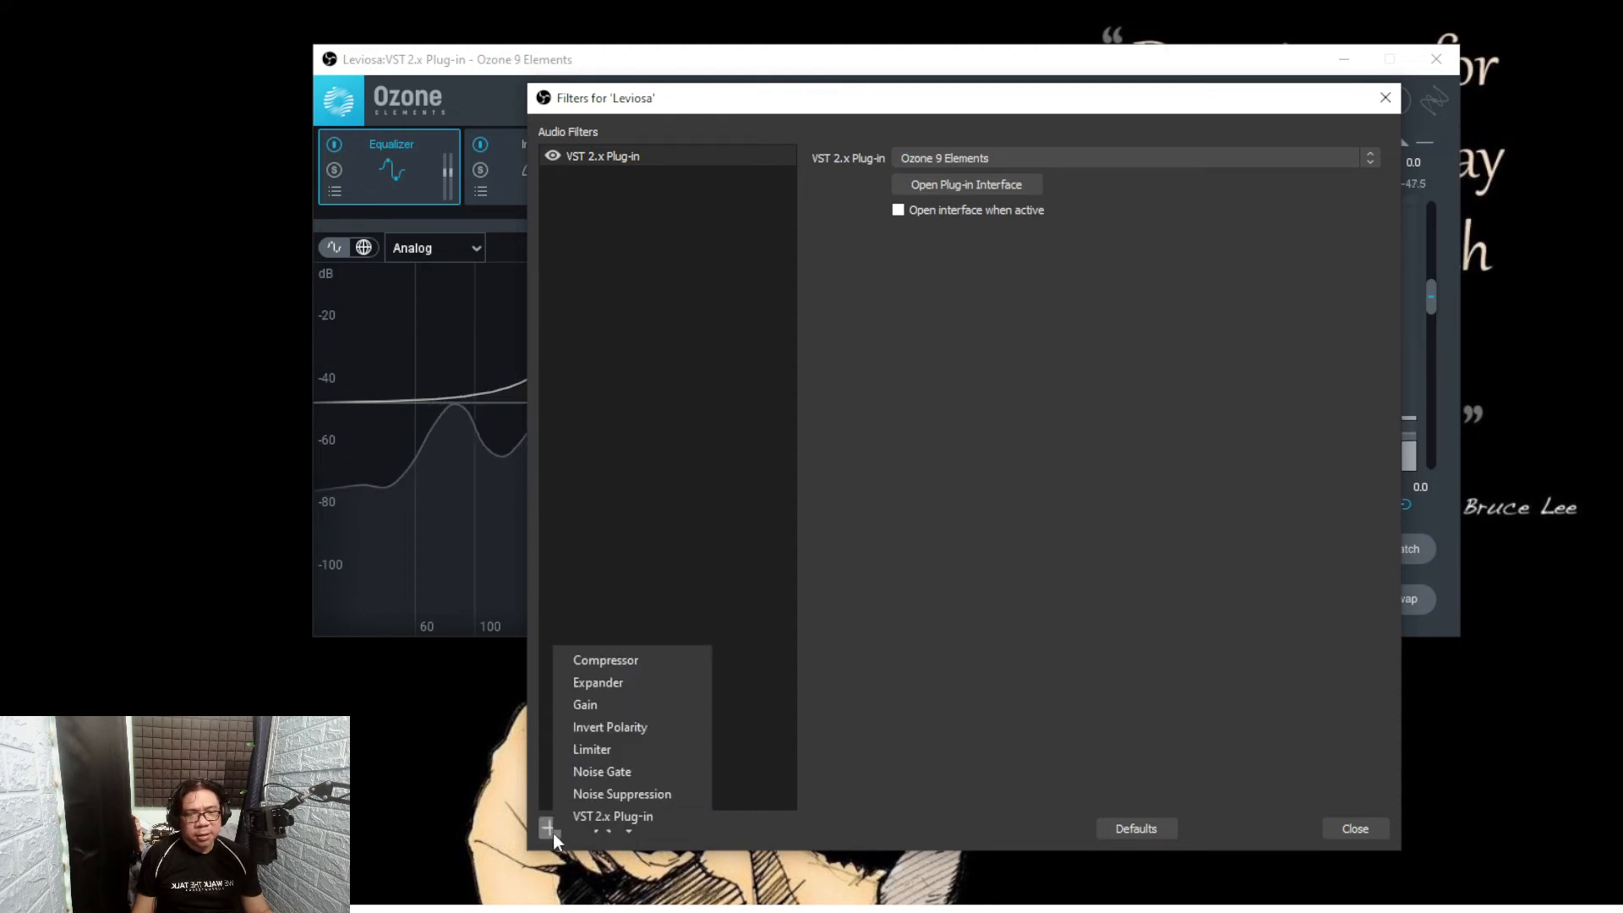
Step: Add a VST 2.x Plug-in filter named 'noise control' to Leviosa
left_click(612, 815)
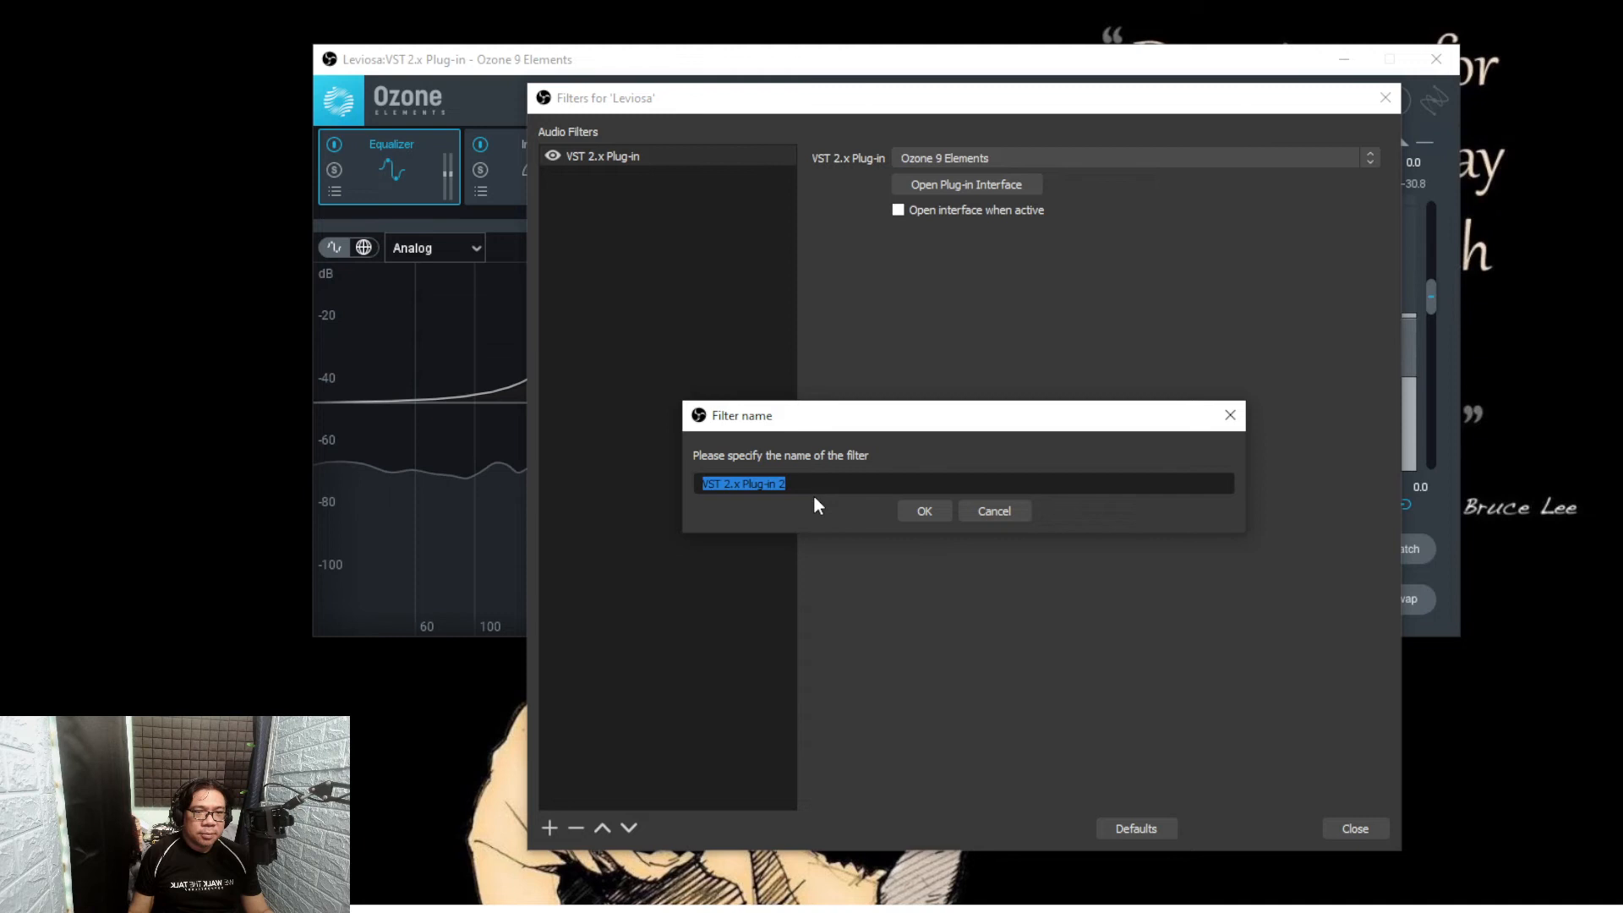
type("nois")
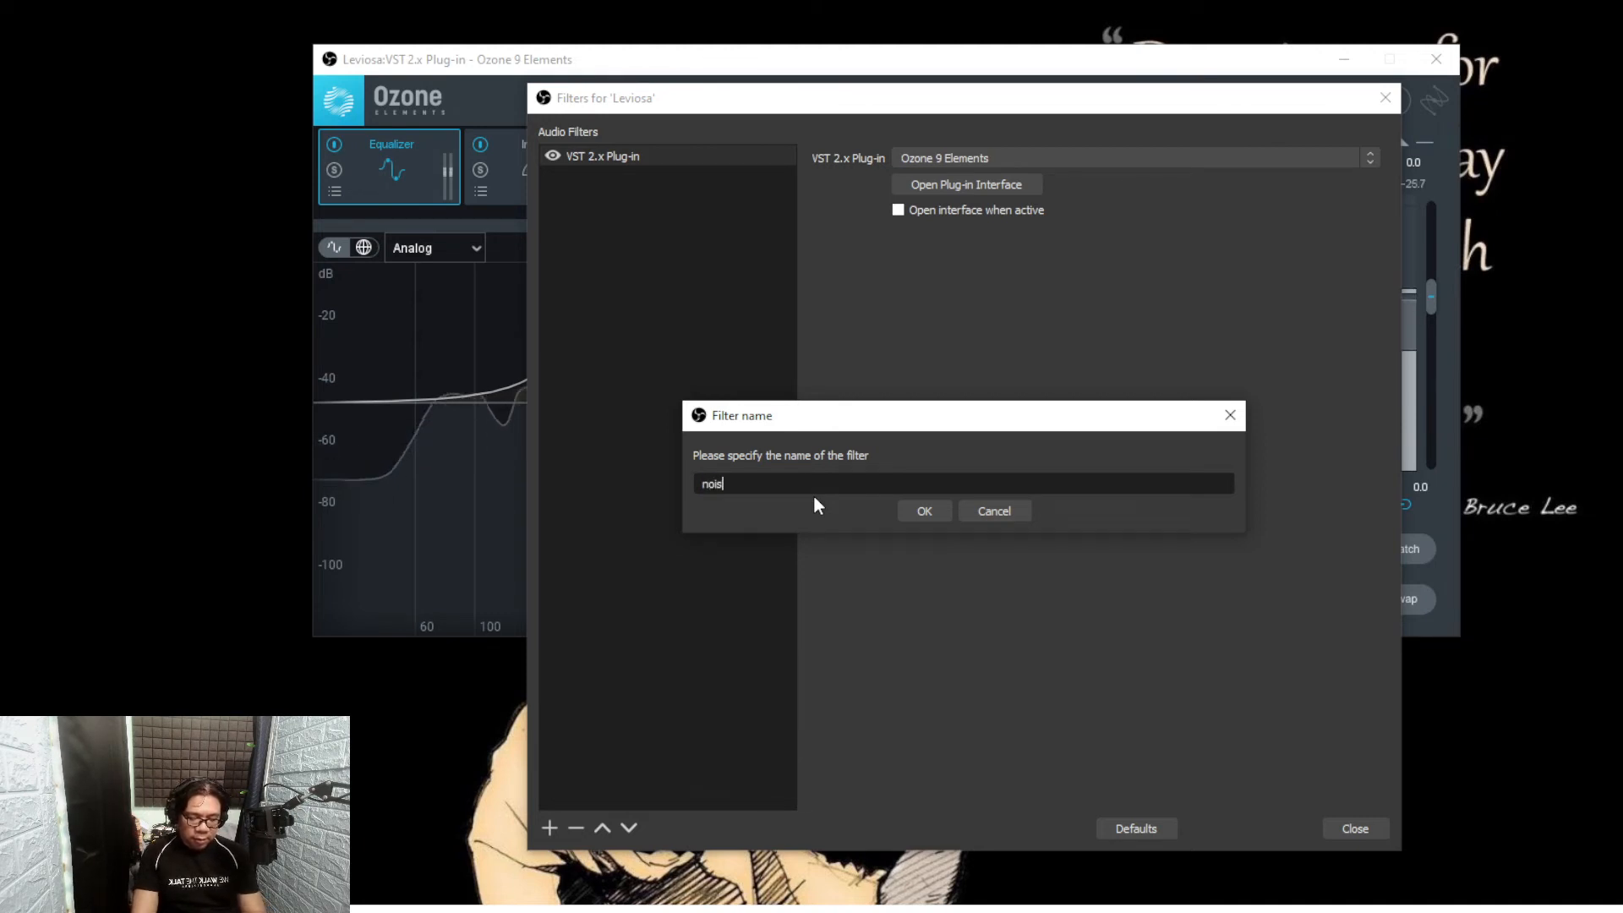
type("e control")
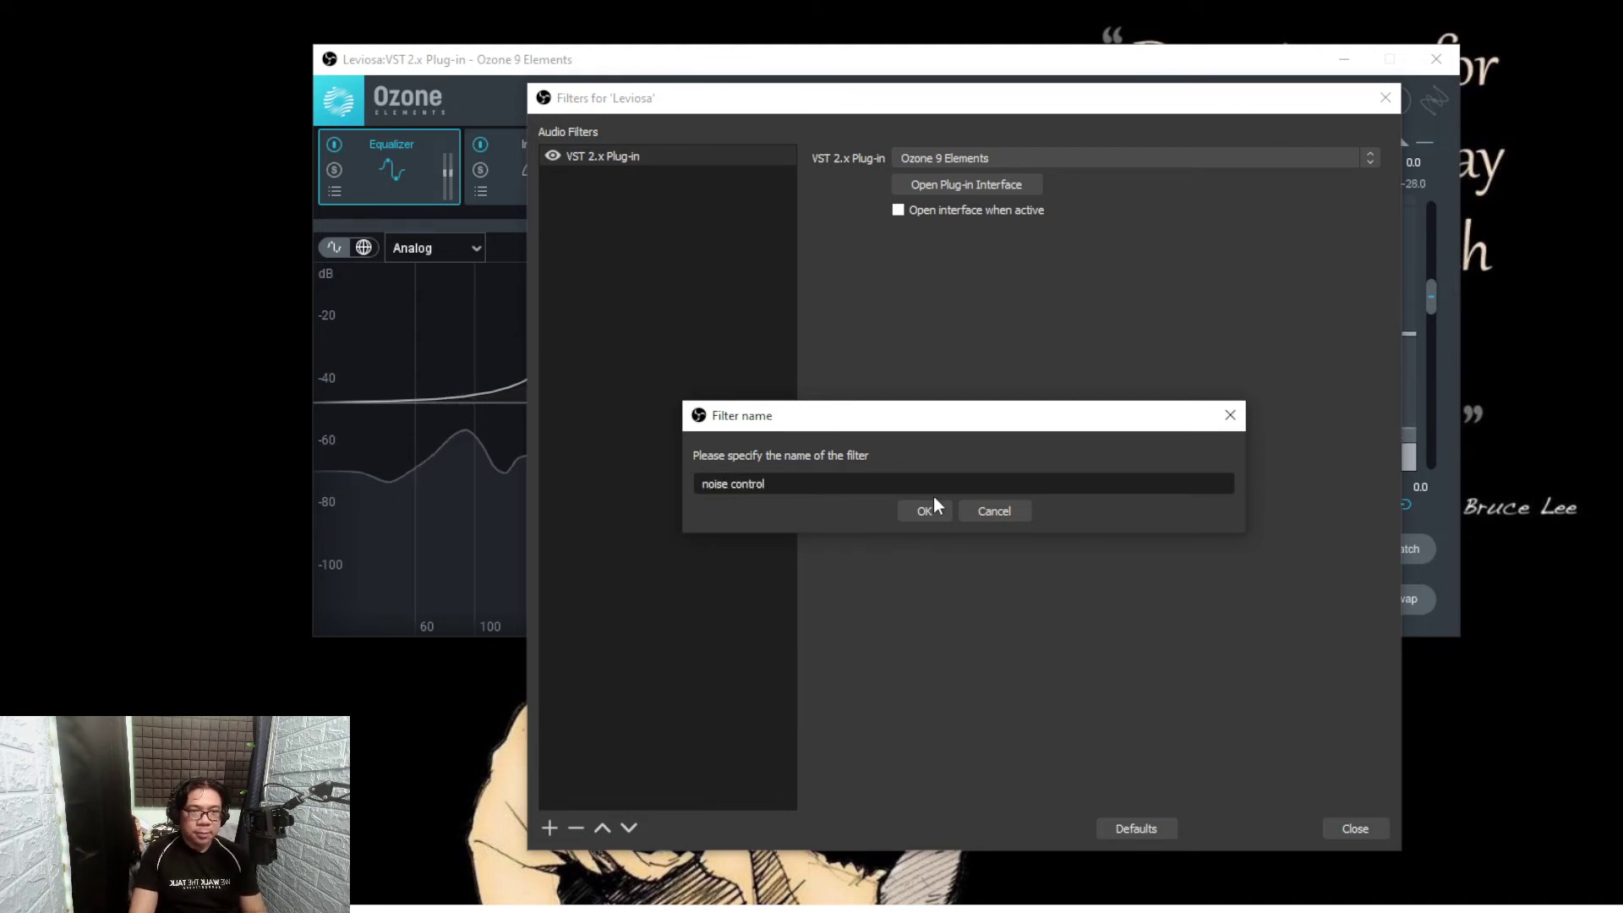
left_click(923, 510)
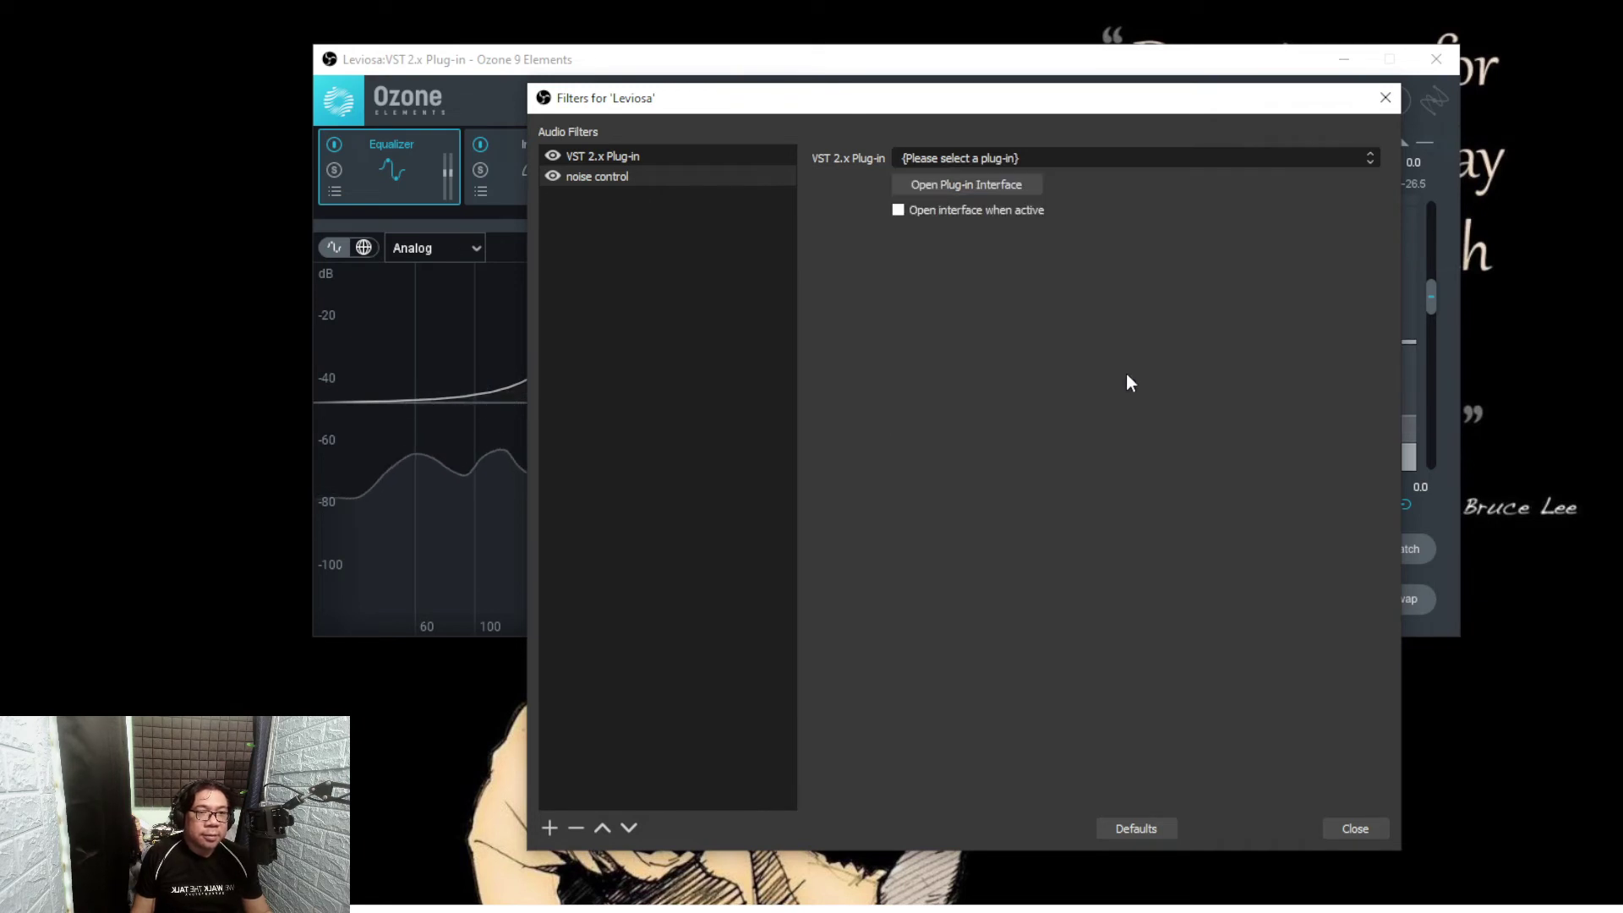
Step: Load reafir_standalone into the noise control filter and show its interface
left_click(1127, 157)
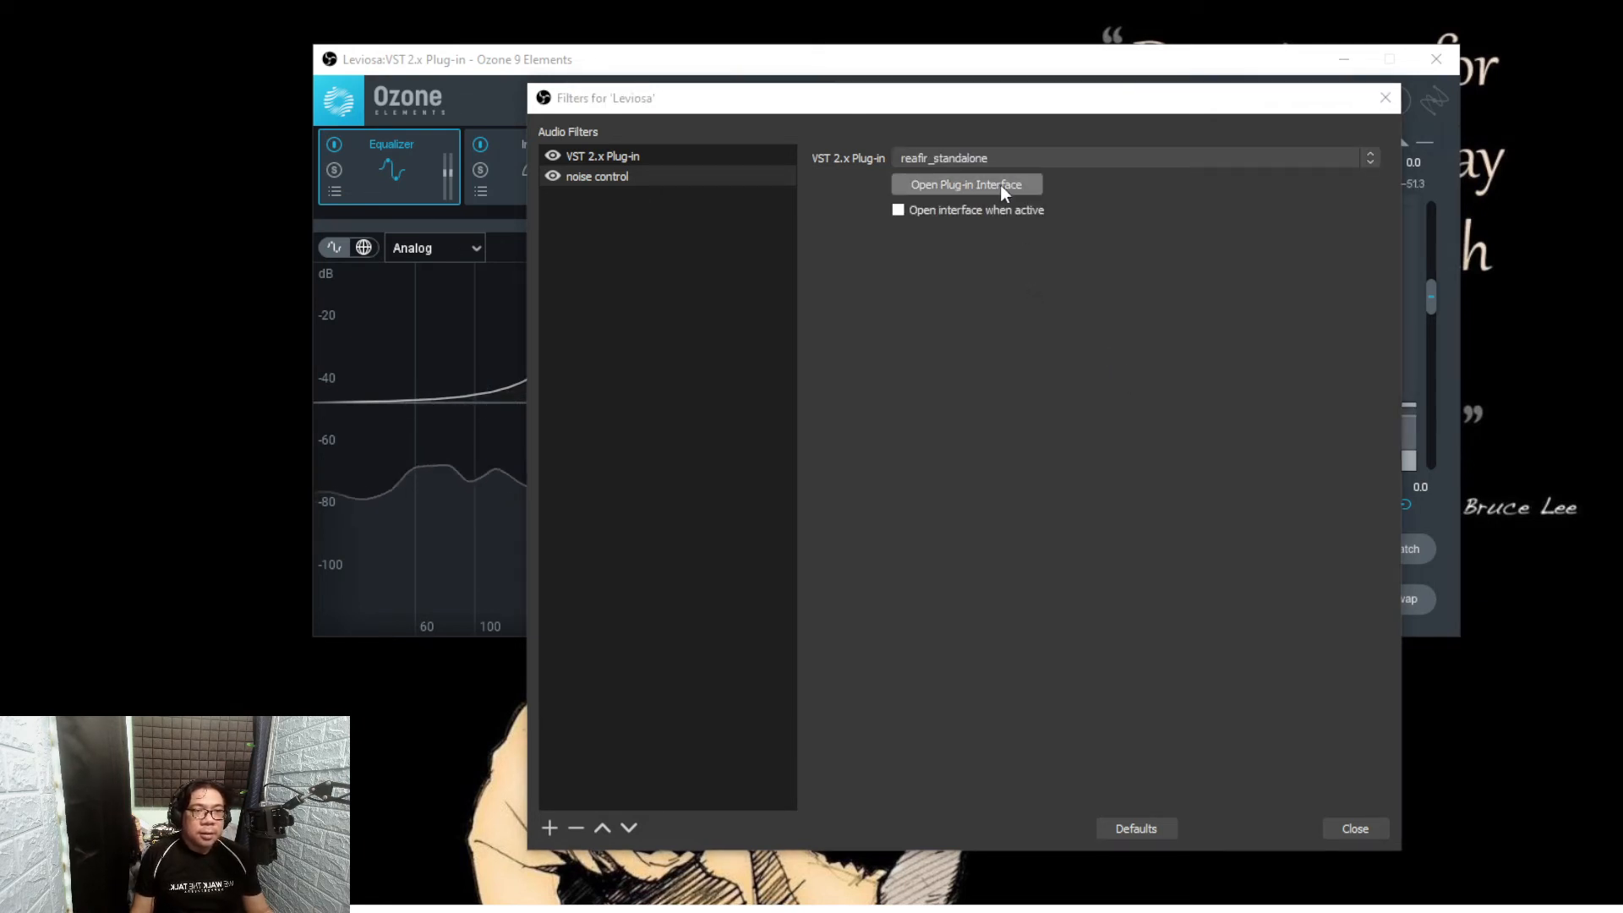
left_click(965, 184)
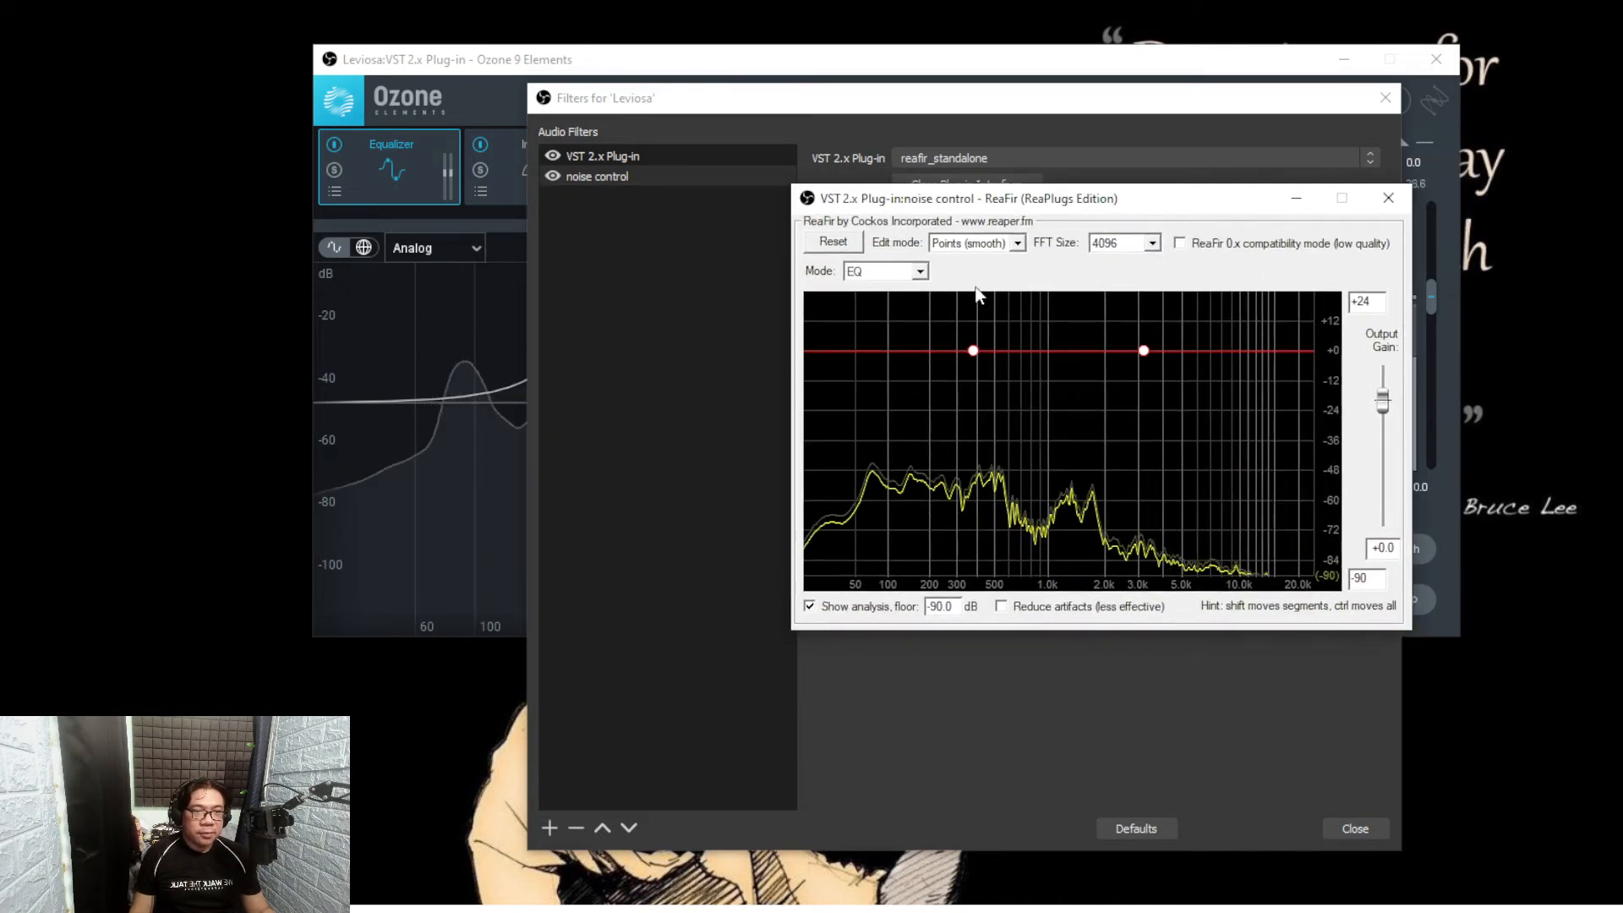
Step: Set ReaFir's Mode to Subtract and Edit mode to Precise
left_click(918, 271)
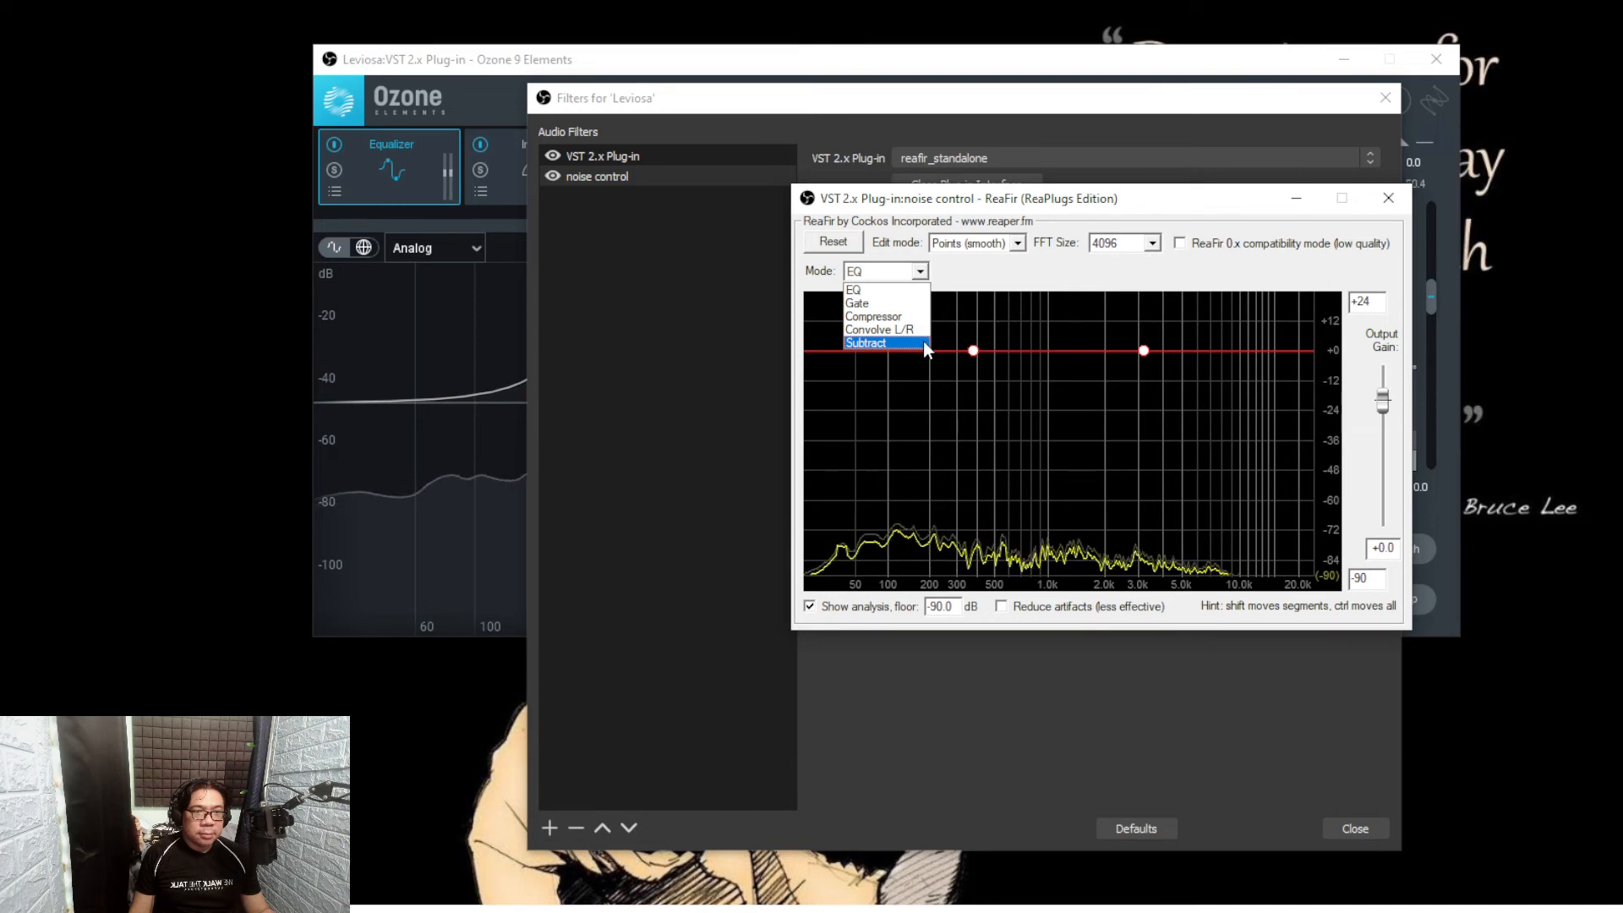
left_click(866, 343)
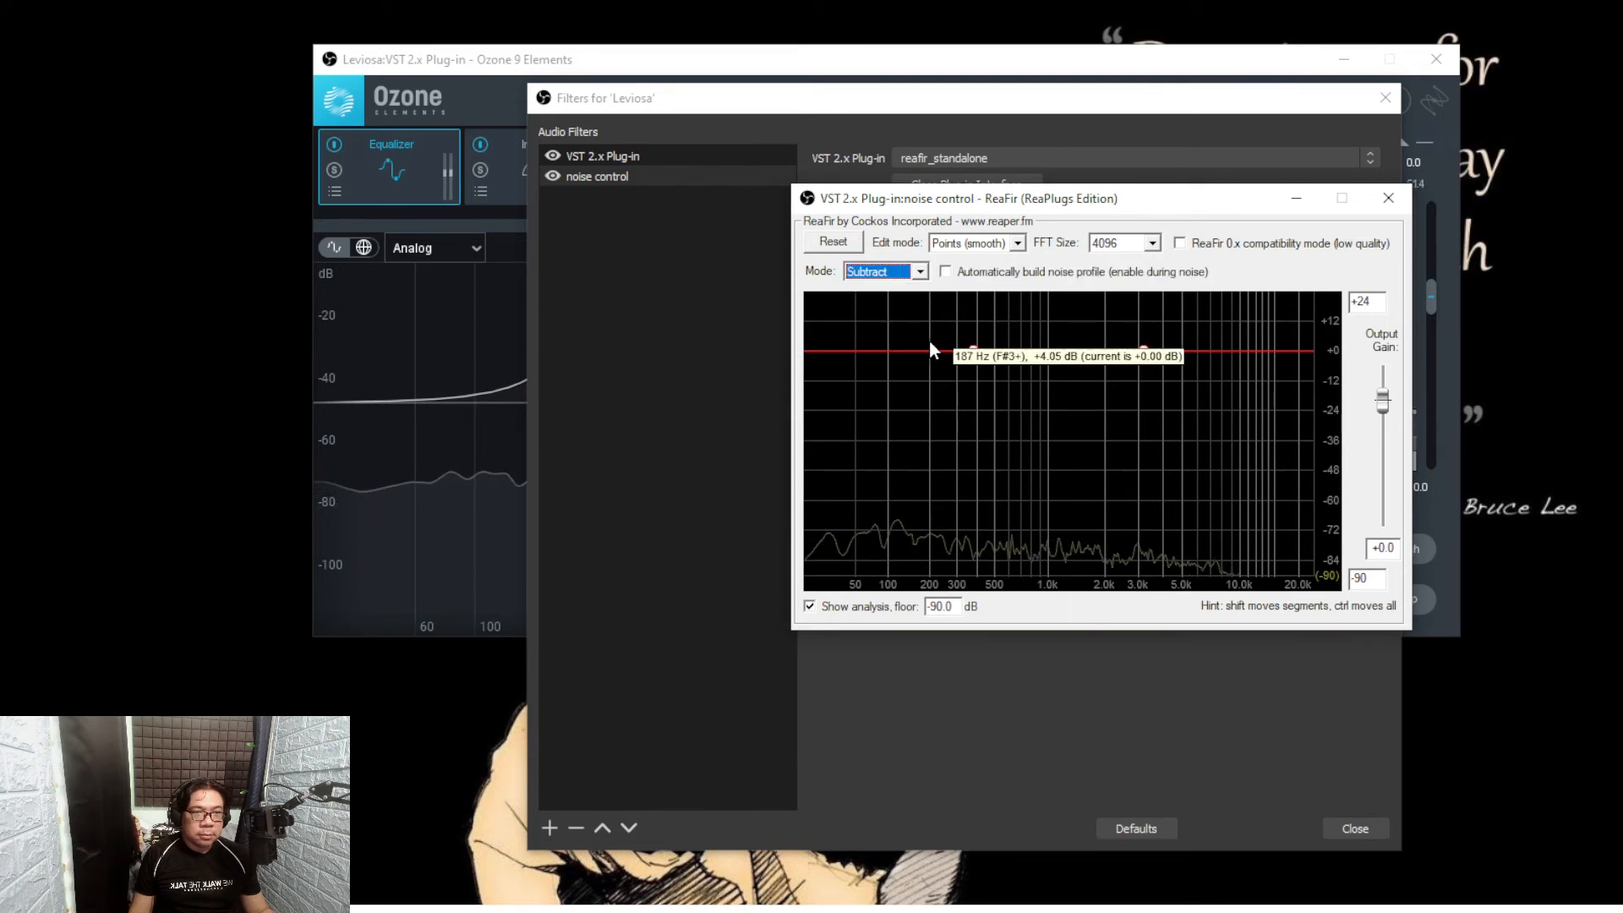
left_click(1015, 242)
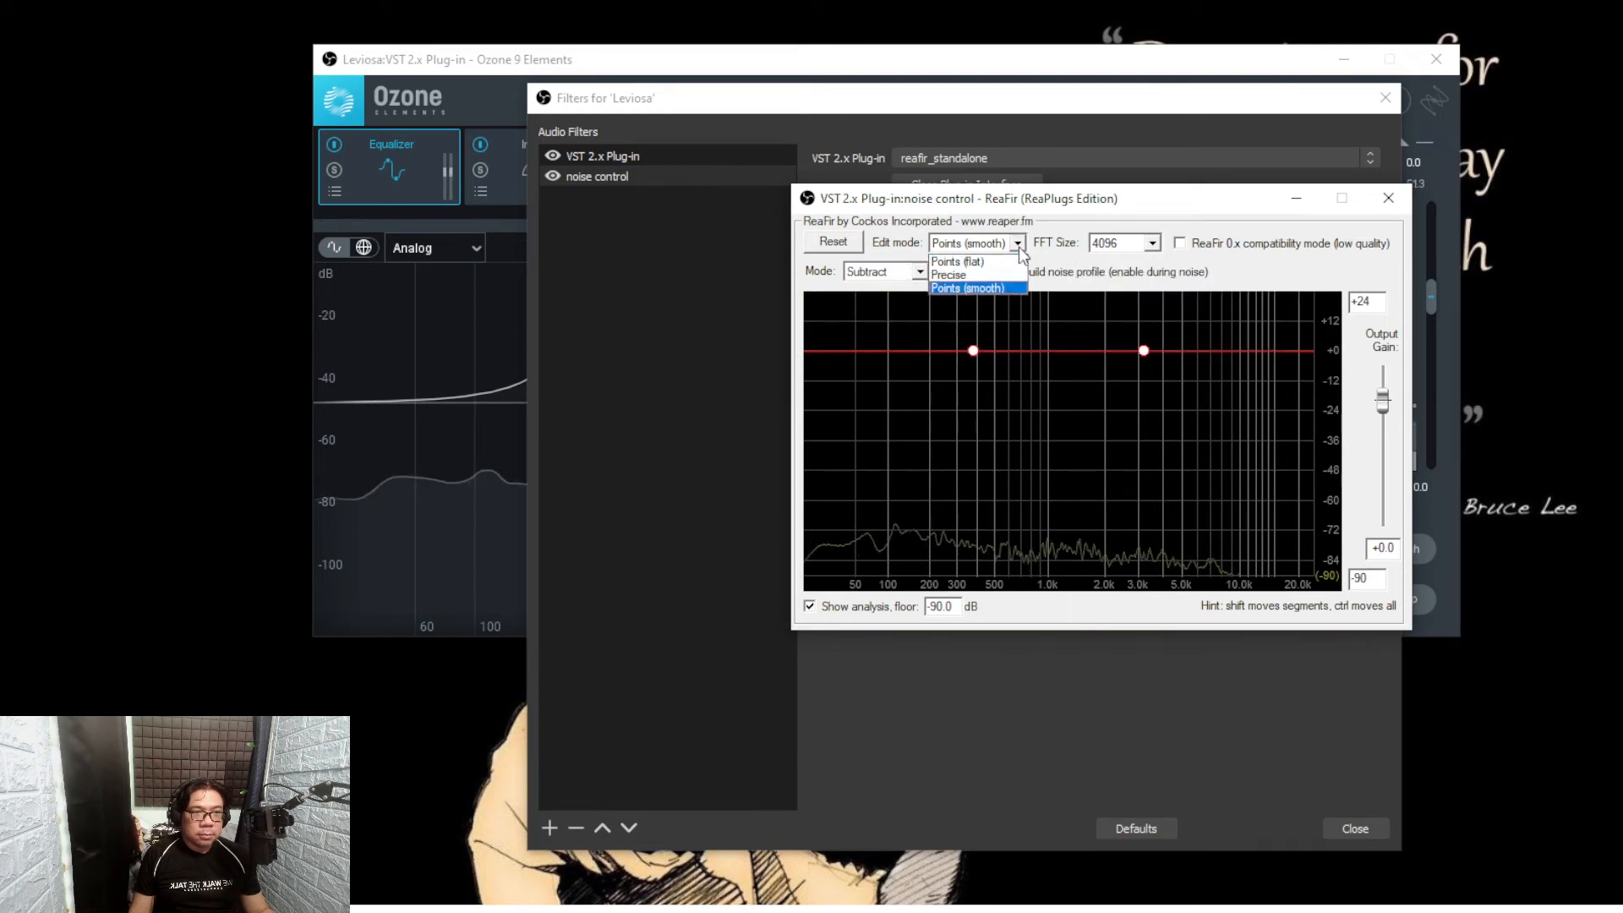
left_click(952, 274)
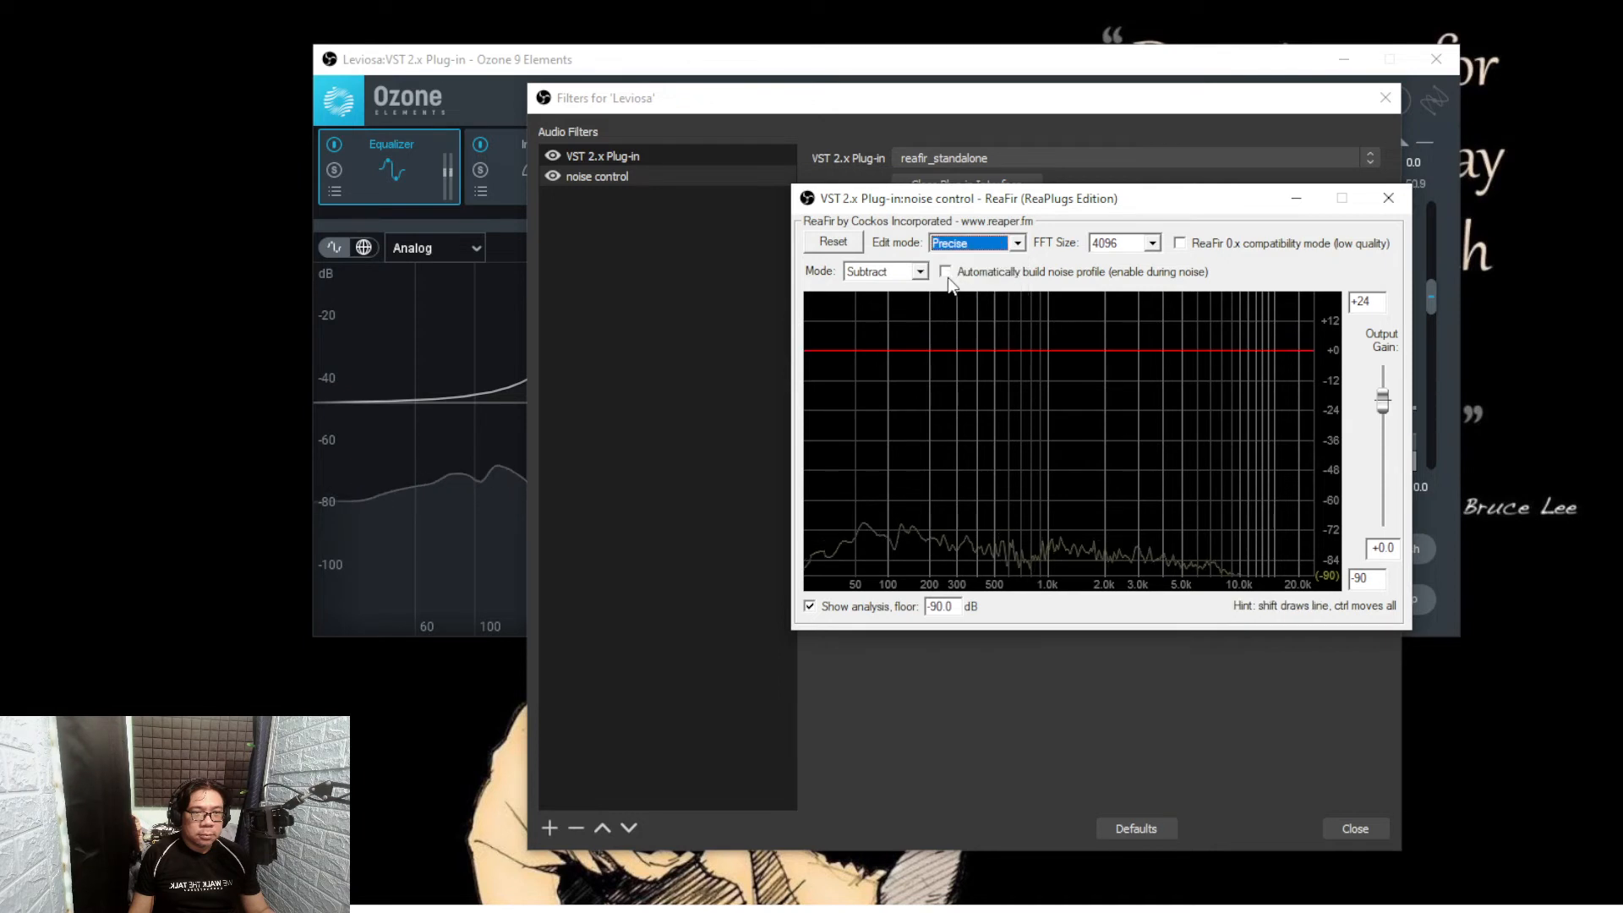
Step: Capture an automatic noise profile, keep it, and close the ReaFir window
left_click(943, 270)
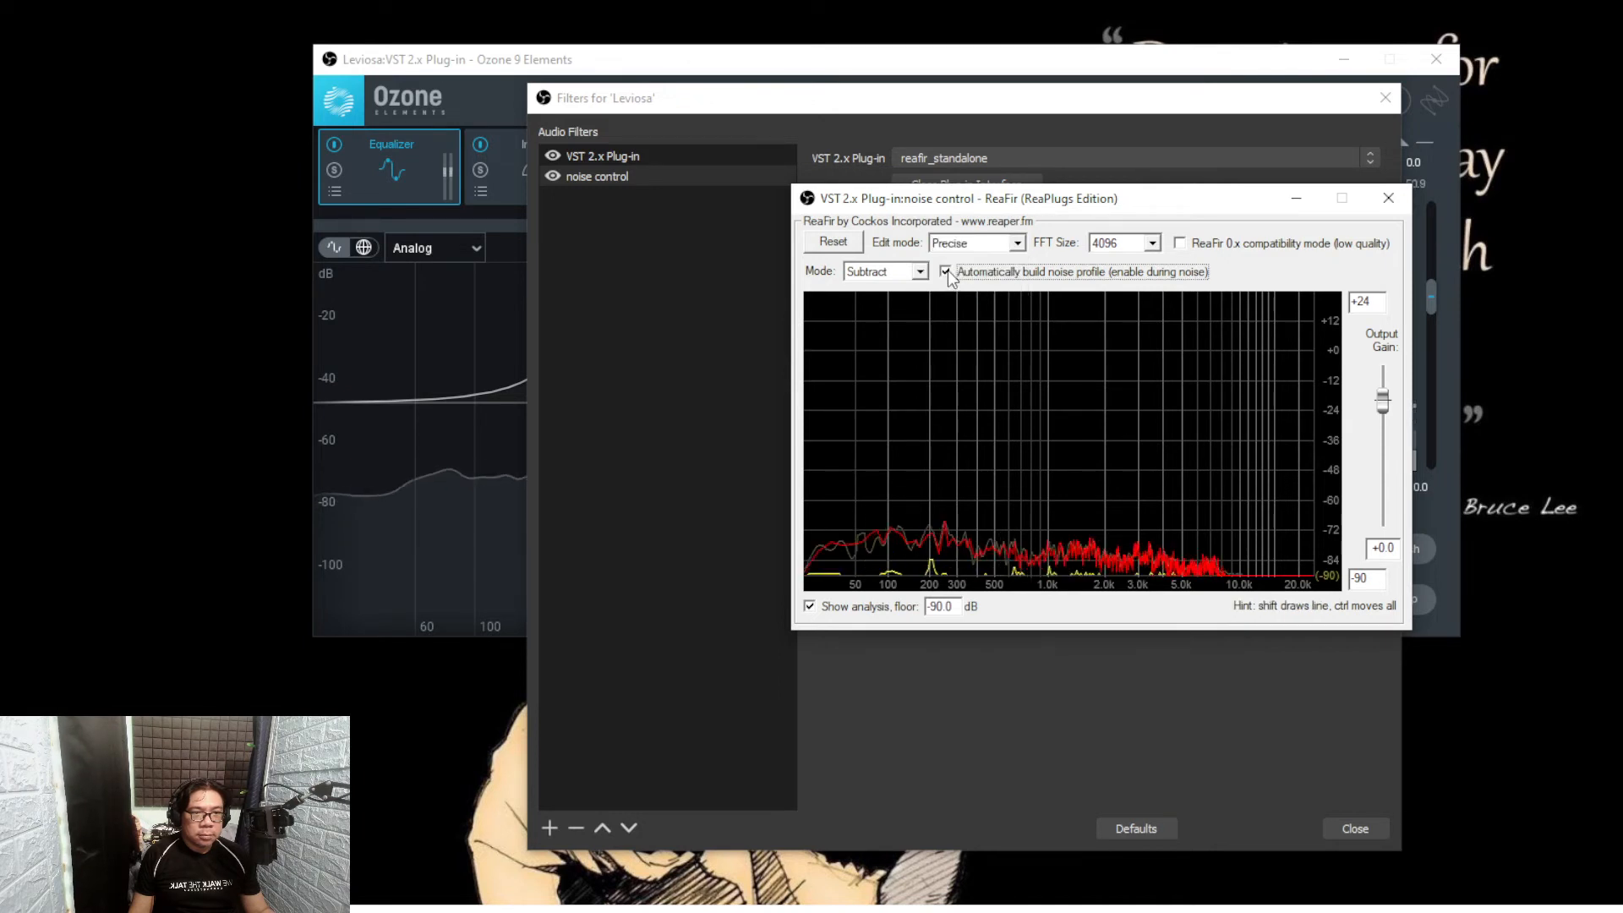
left_click(943, 270)
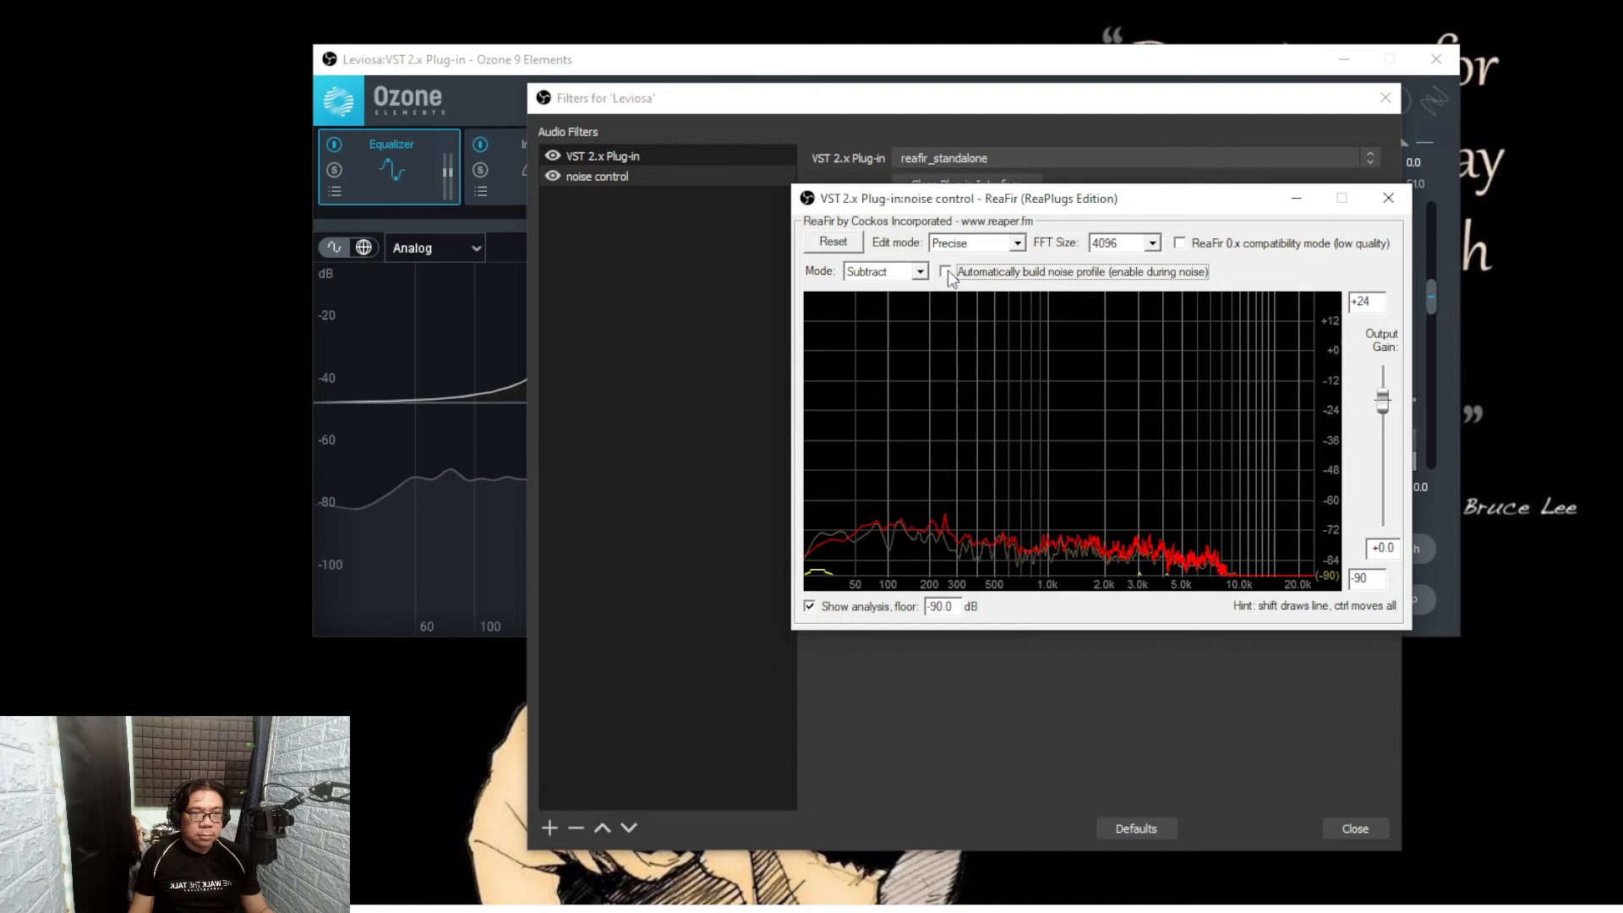
mouse_move(1271, 546)
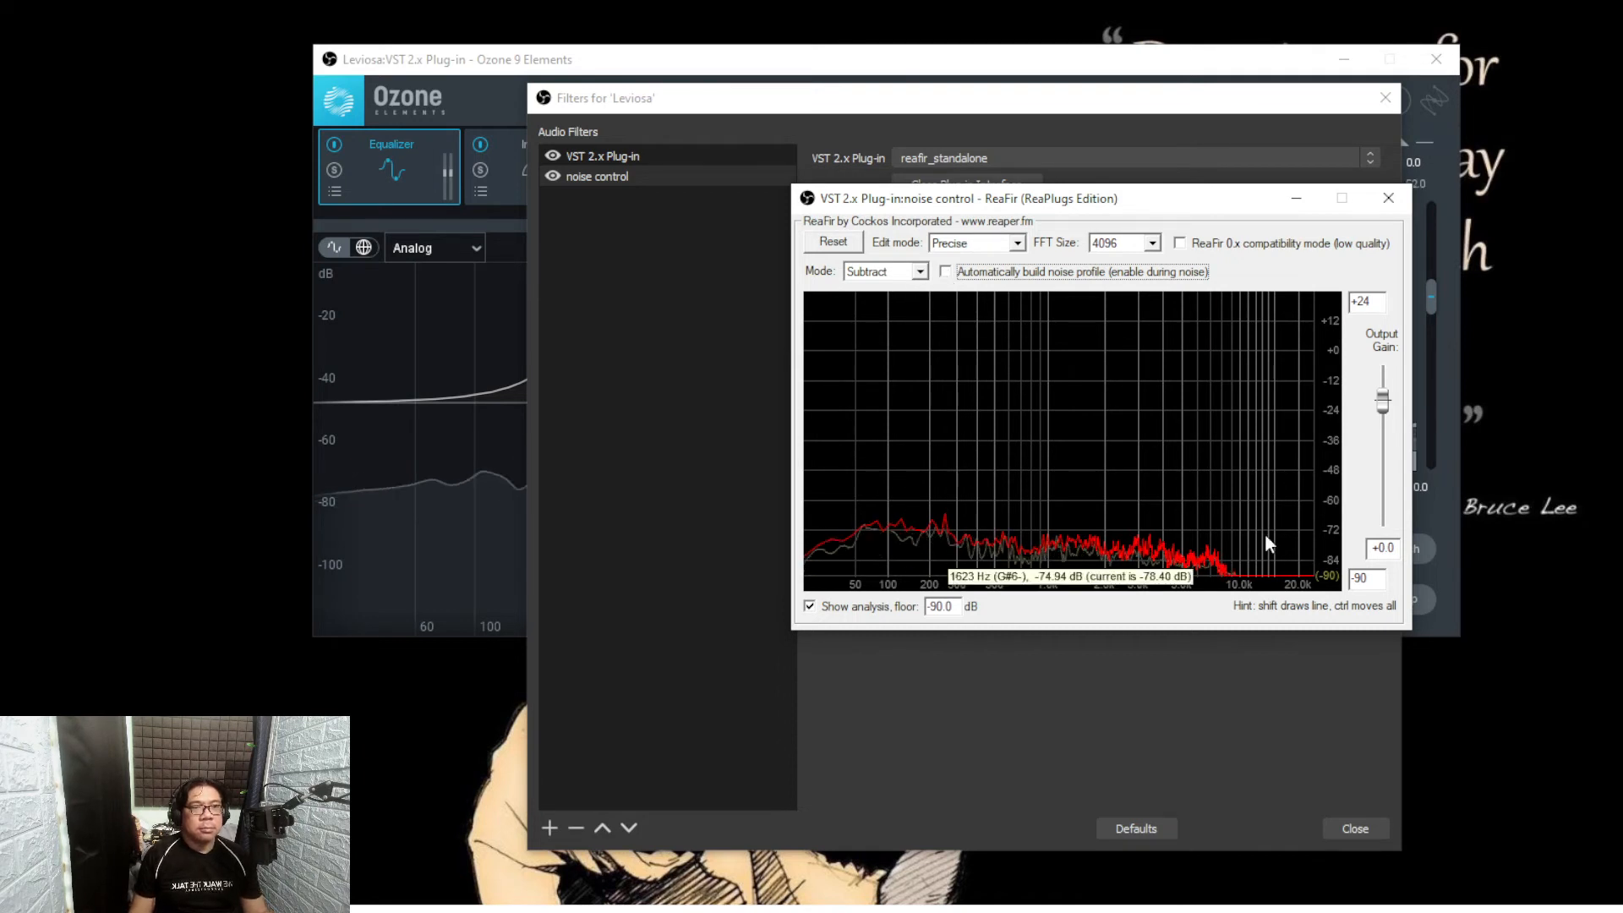
mouse_move(1388, 198)
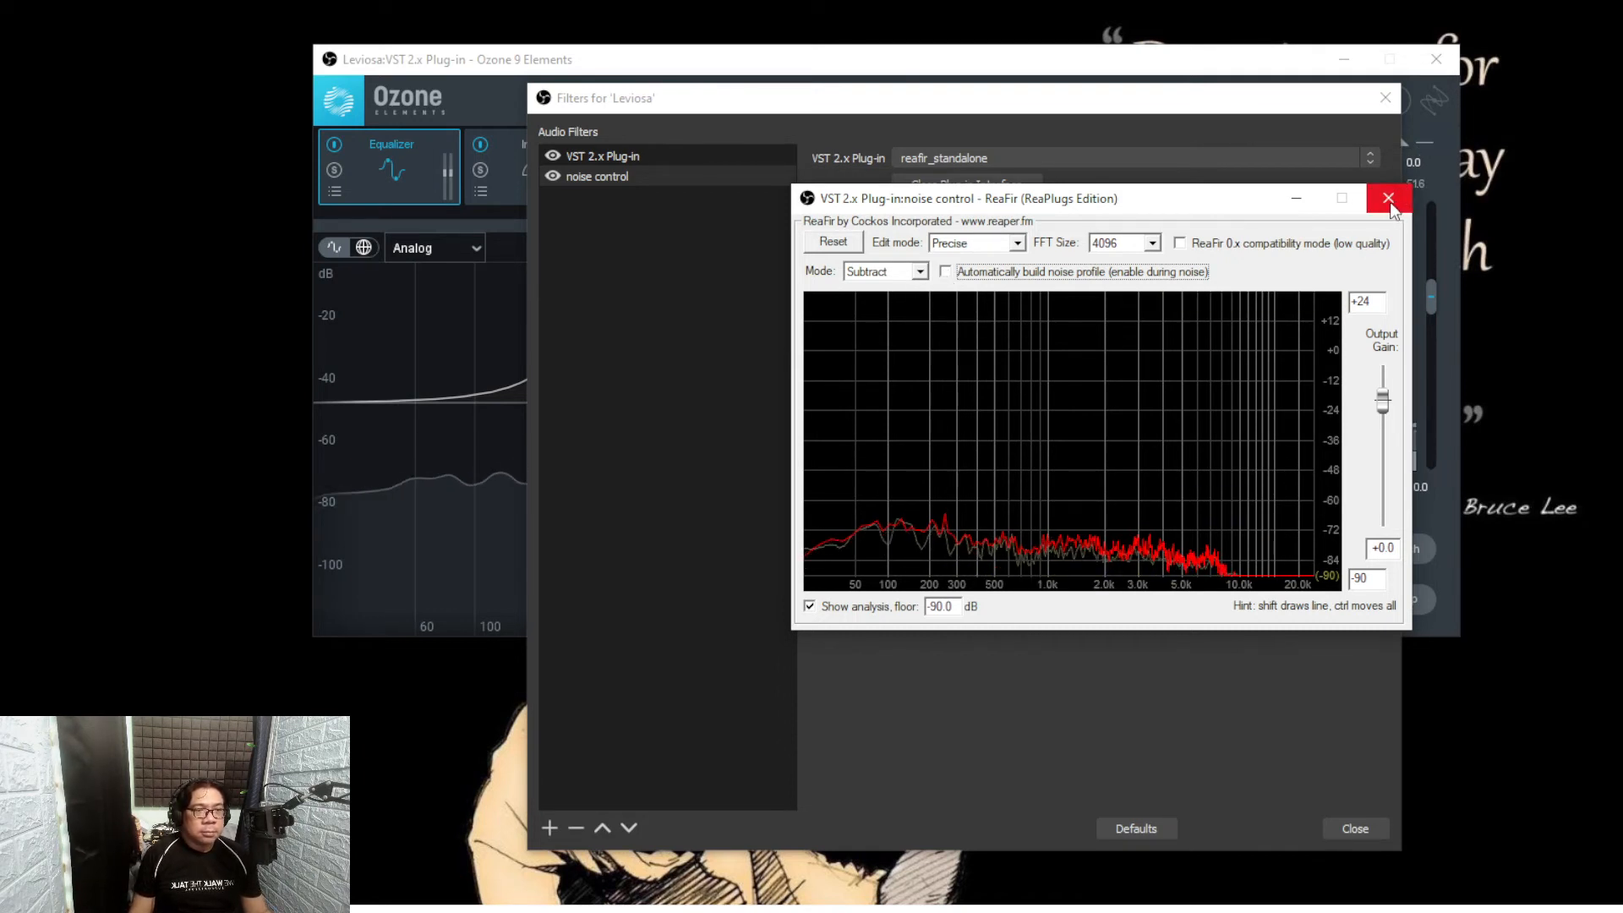
mouse_move(1388, 198)
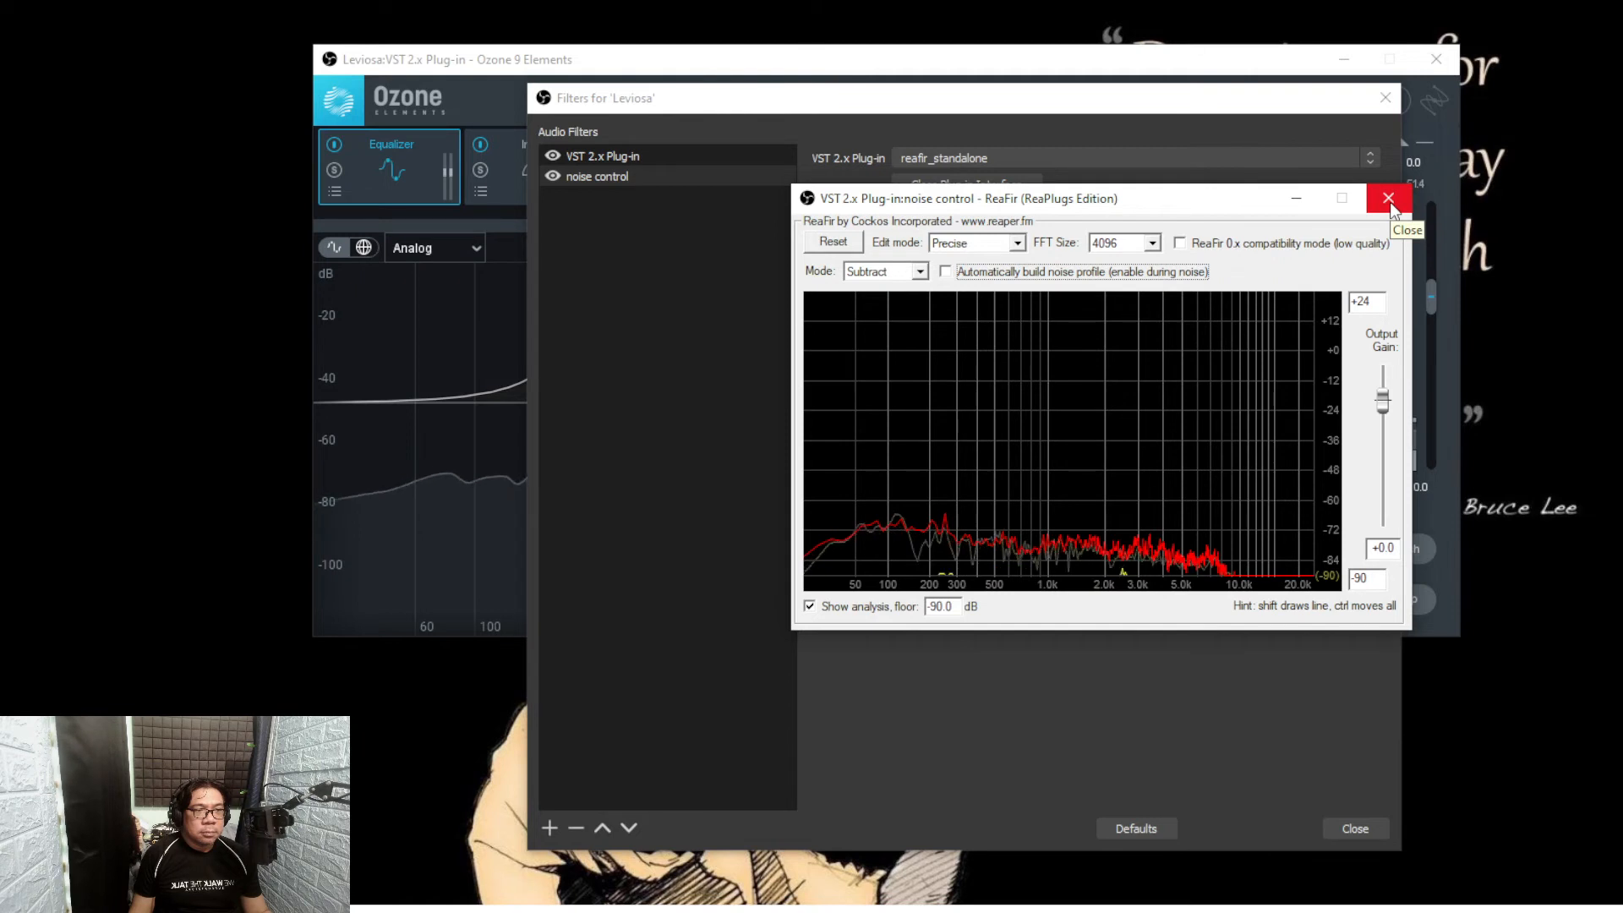
left_click(1388, 198)
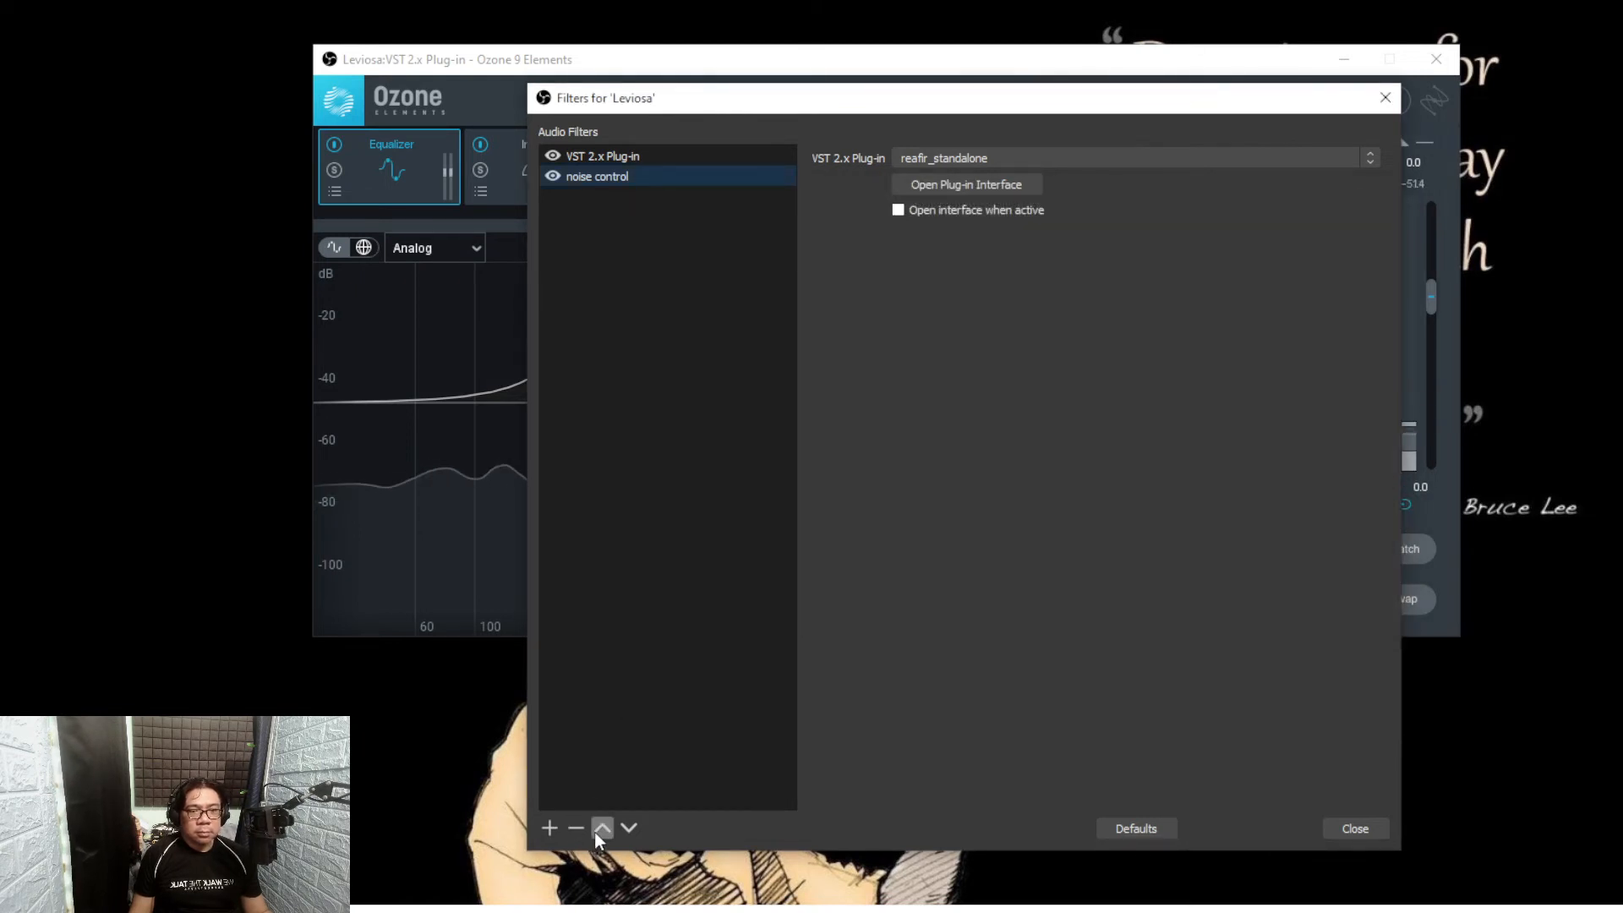
Step: Bring the Ozone 9 Elements window back to the front to review the EQ curve
left_click(602, 827)
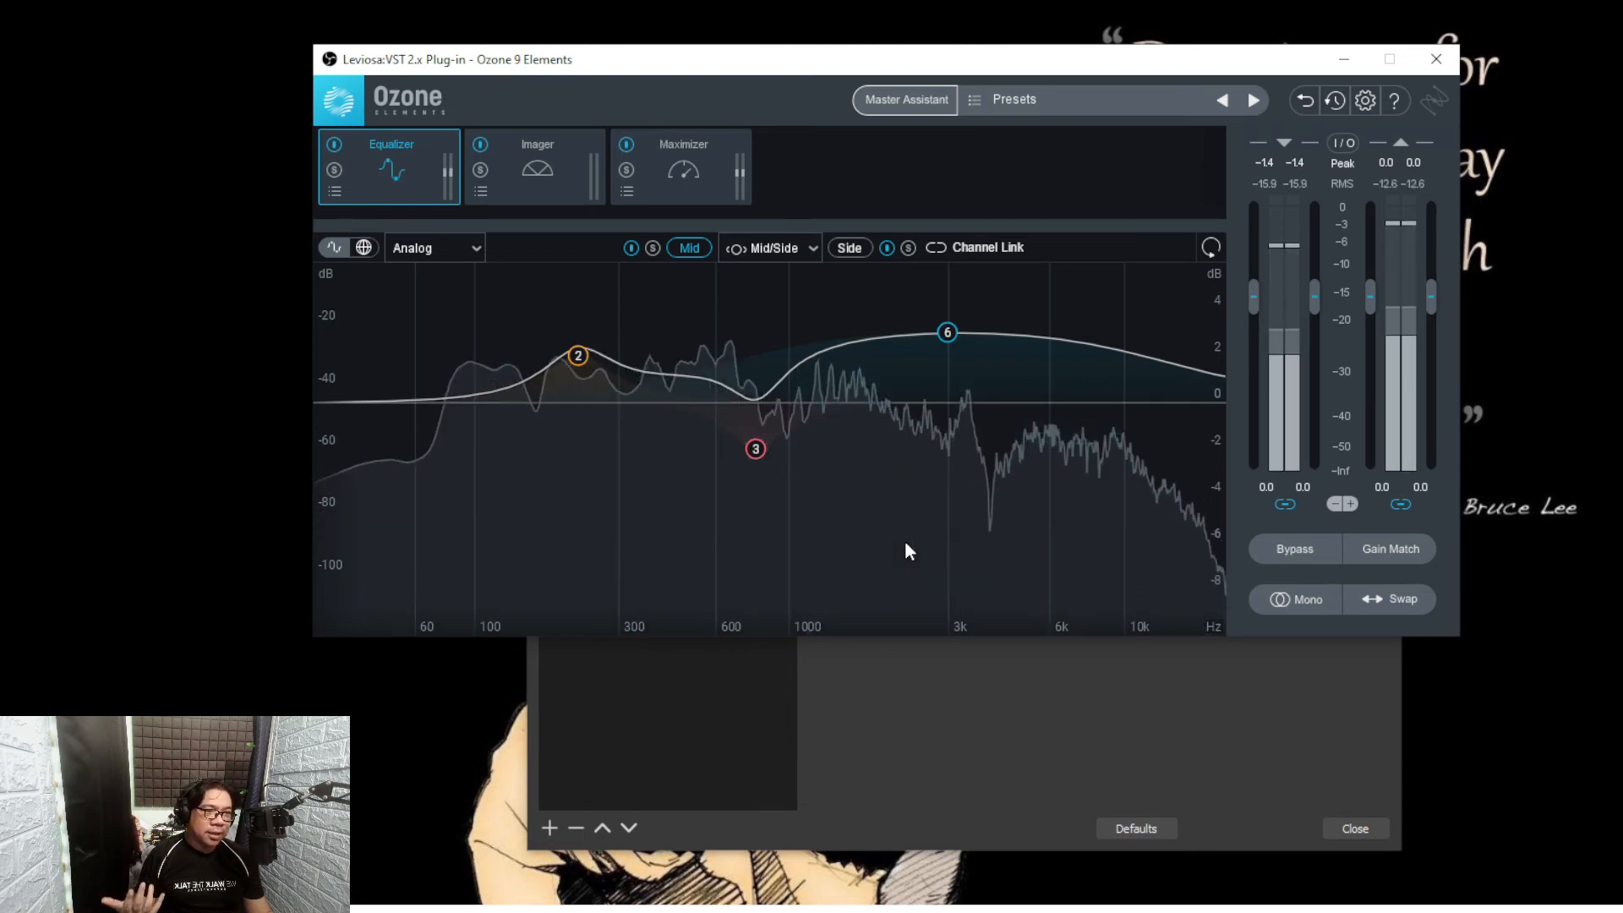
mouse_move(1088, 727)
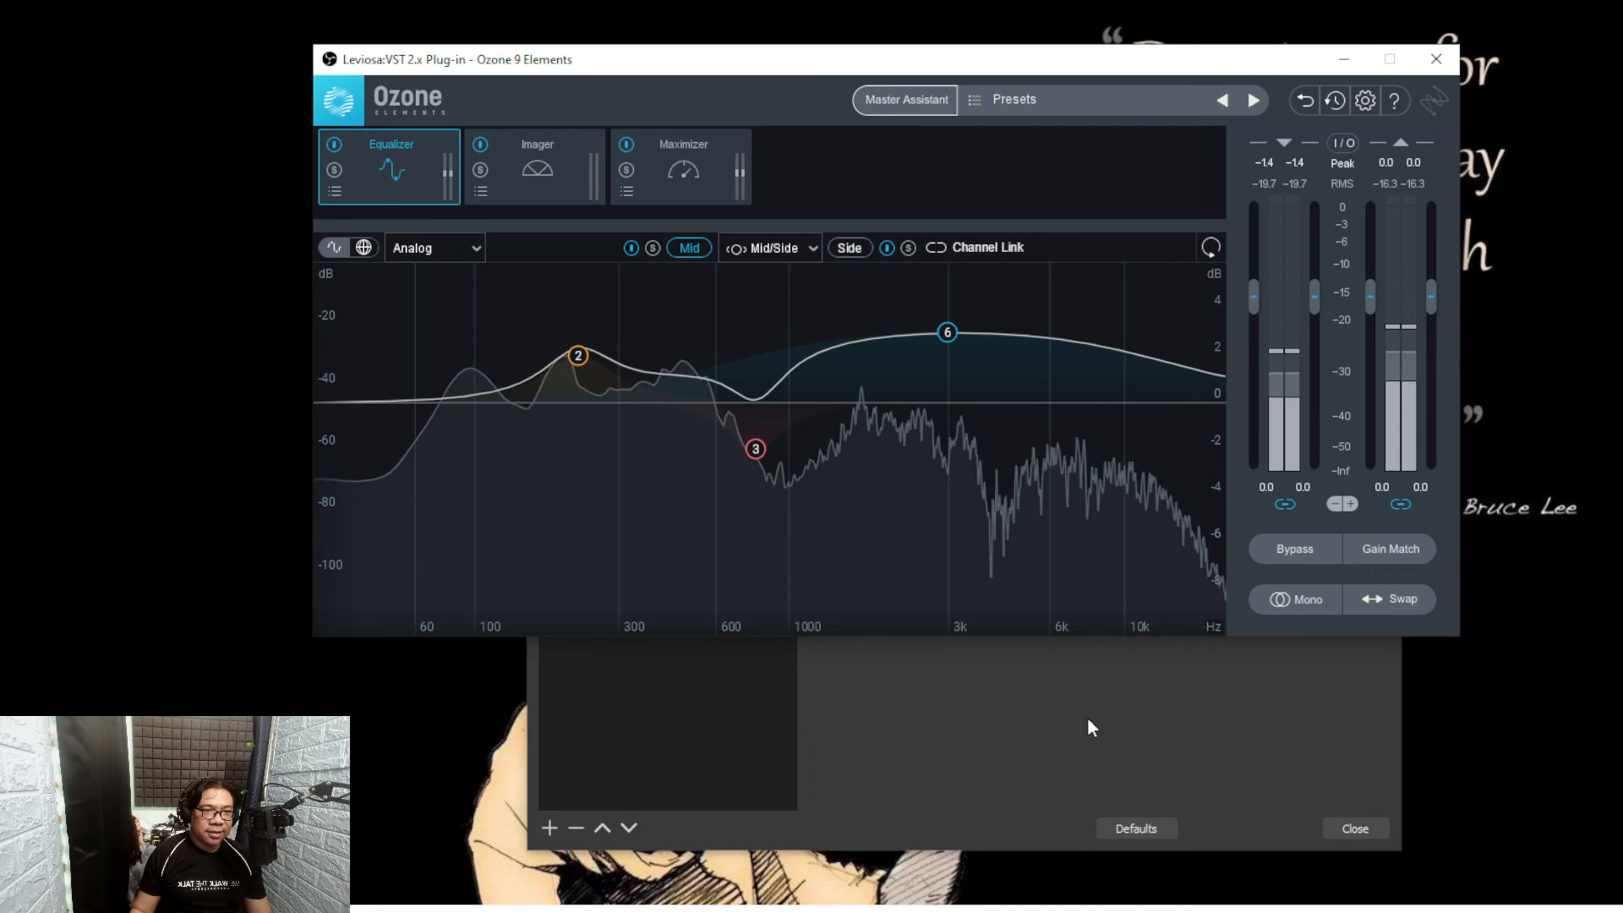